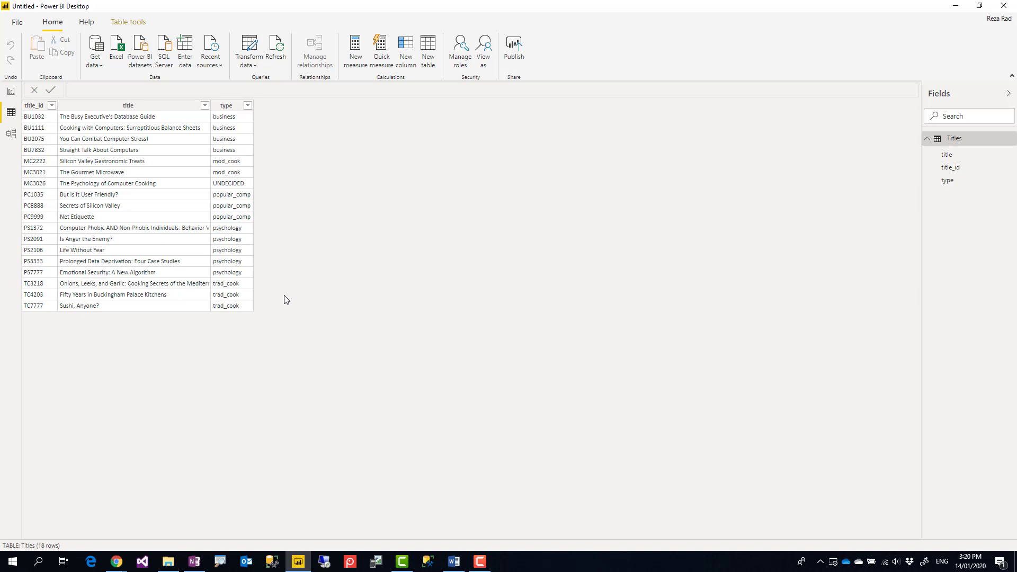
pyautogui.moveTo(298, 287)
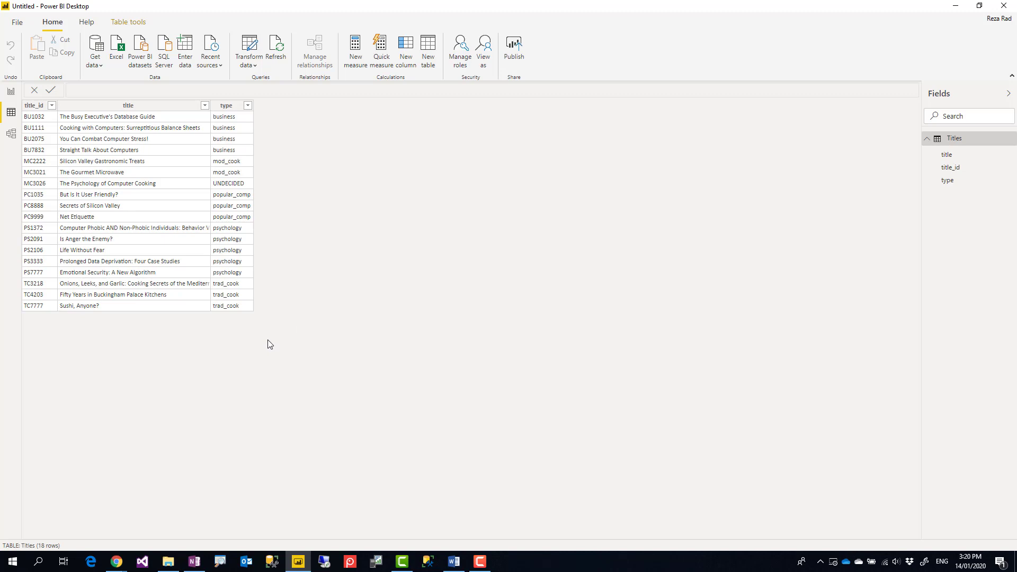
pyautogui.moveTo(225, 139)
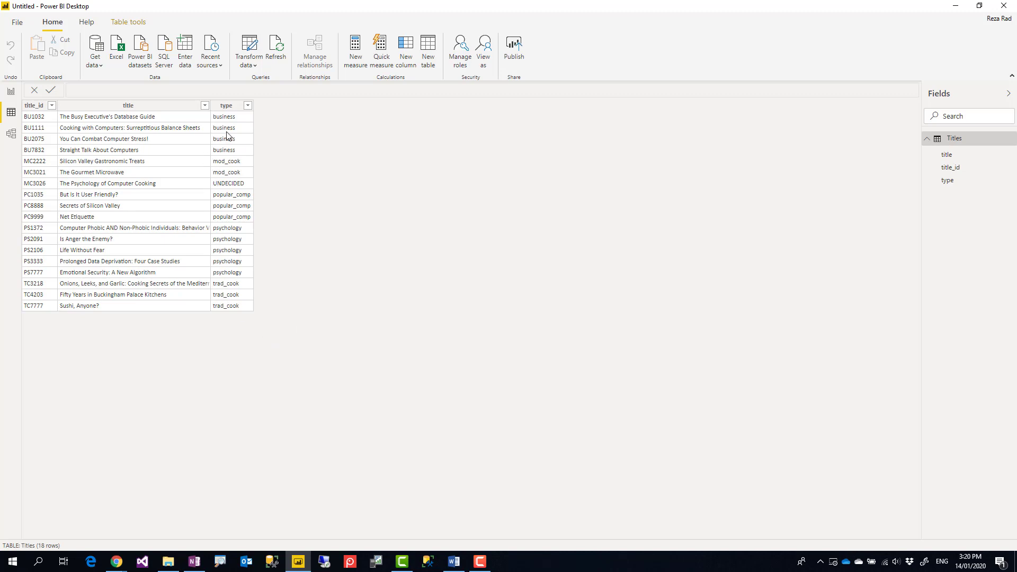
pyautogui.moveTo(171, 100)
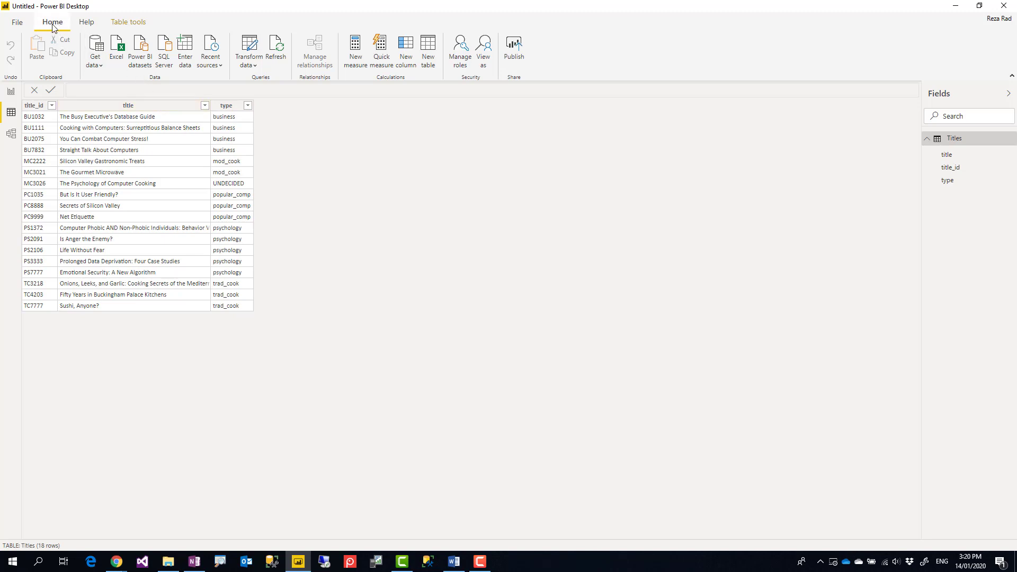
pyautogui.moveTo(252, 45)
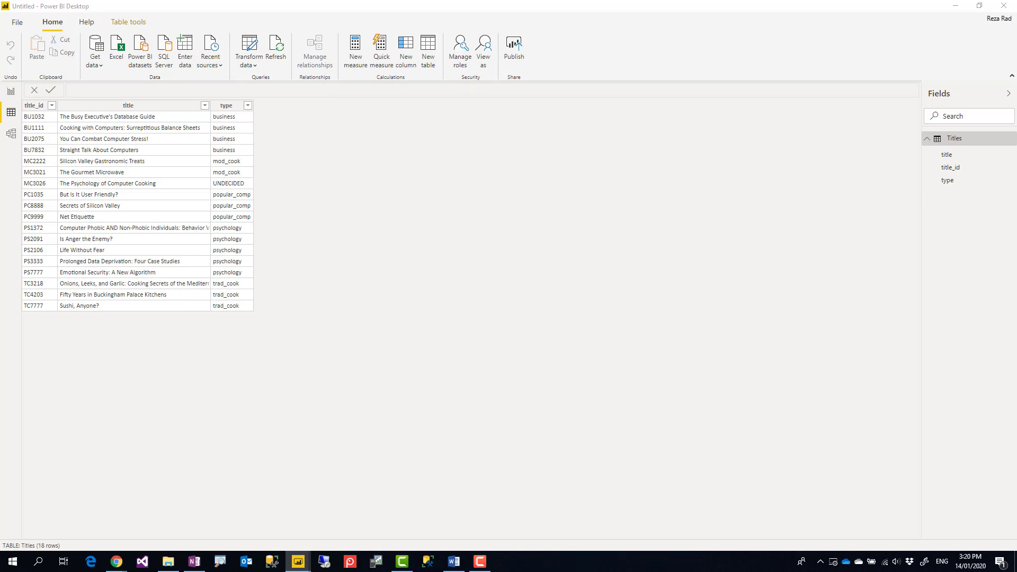
# Open the Titles query in Power Query Editor and add an Index column starting from 0.
pyautogui.click(246, 48)
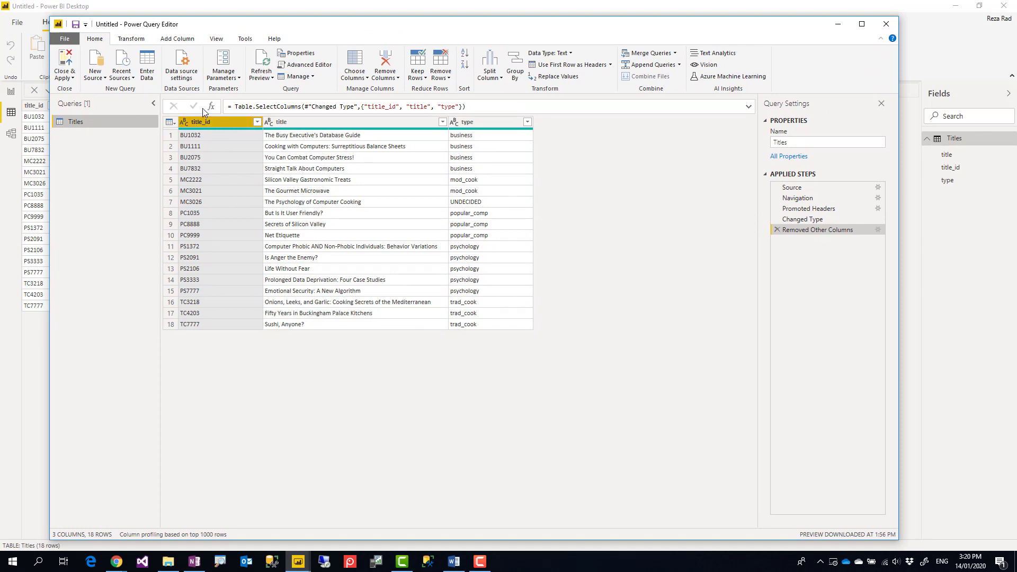
pyautogui.click(177, 39)
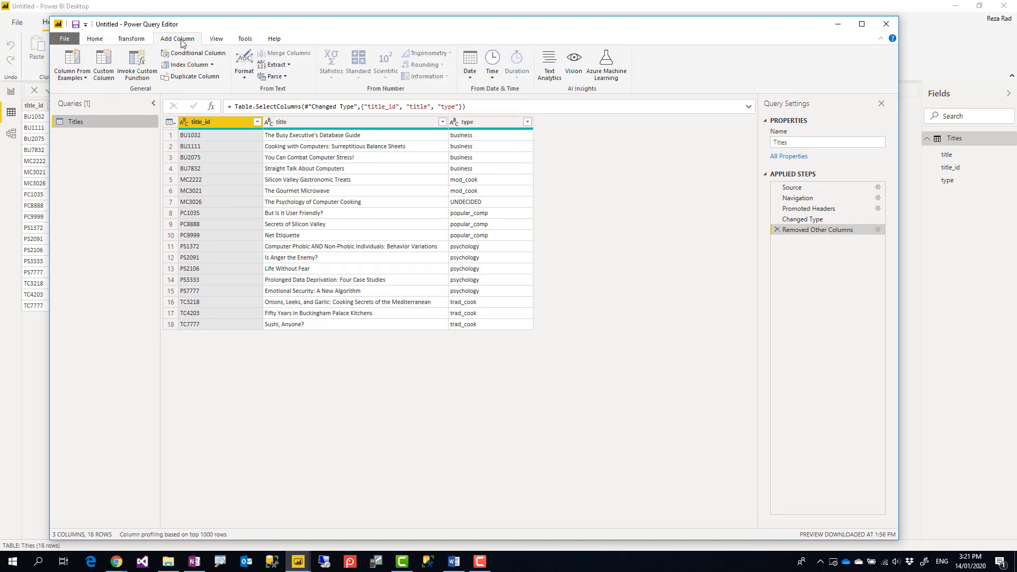
pyautogui.click(209, 64)
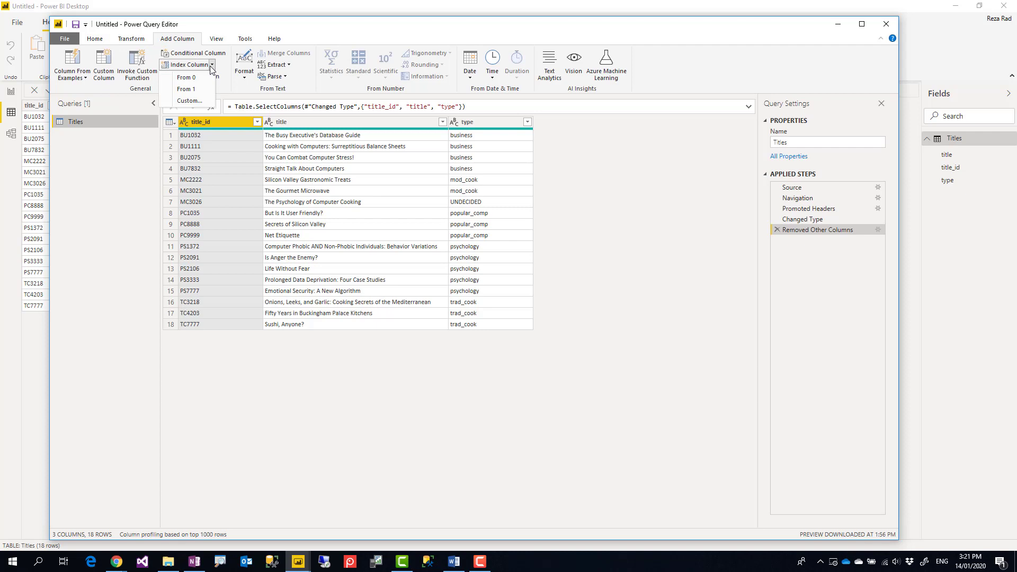
pyautogui.click(184, 76)
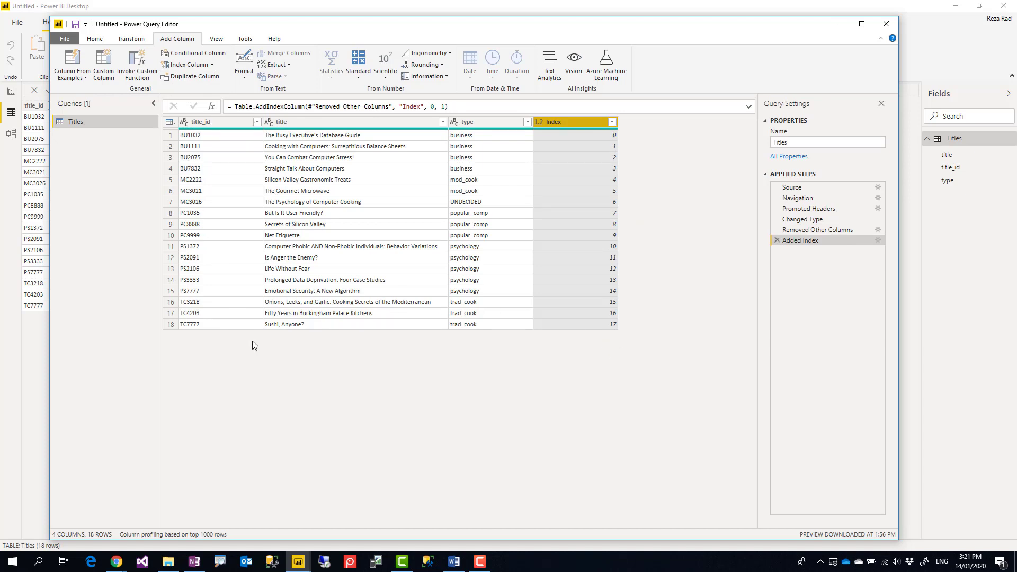
pyautogui.moveTo(604, 240)
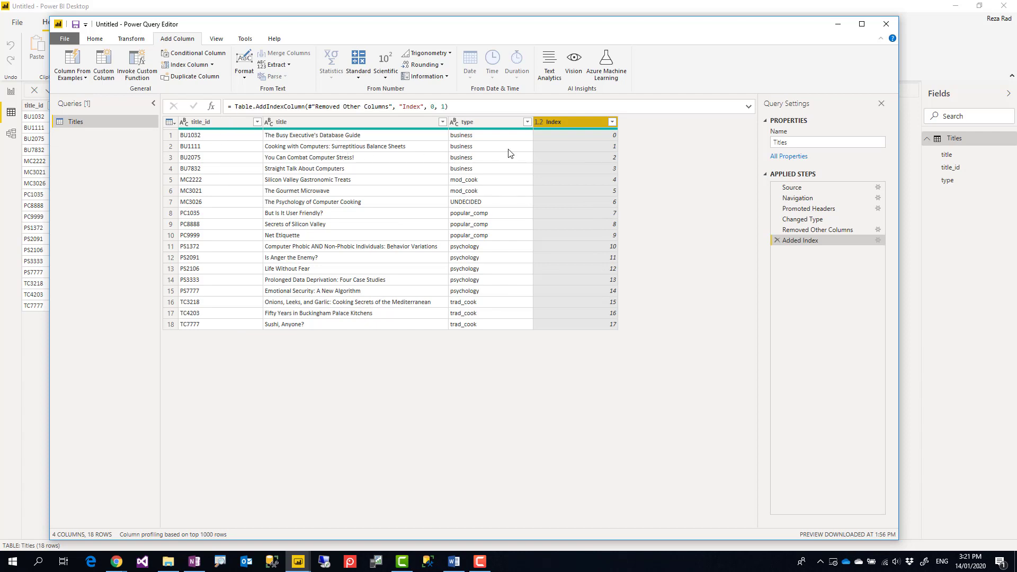
# Remove the zero-based index step and add a custom Index starting at 1000, incrementing by 10.
pyautogui.click(778, 239)
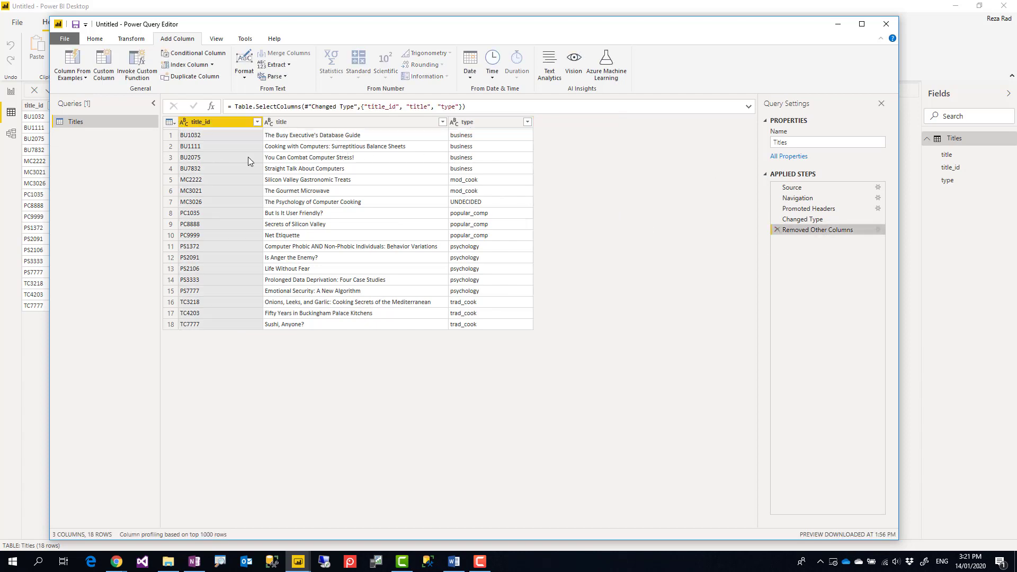
pyautogui.click(201, 64)
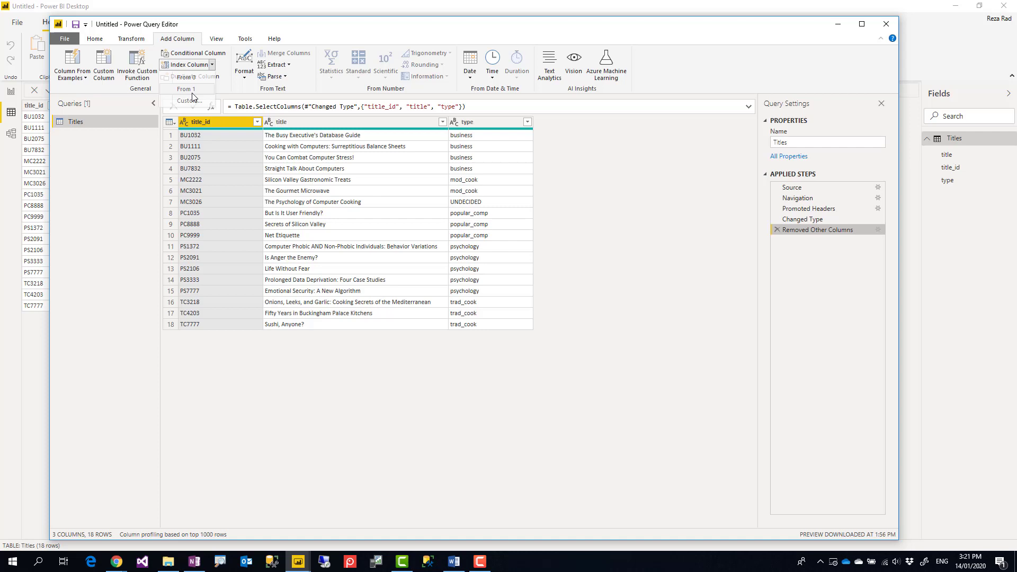
pyautogui.click(184, 88)
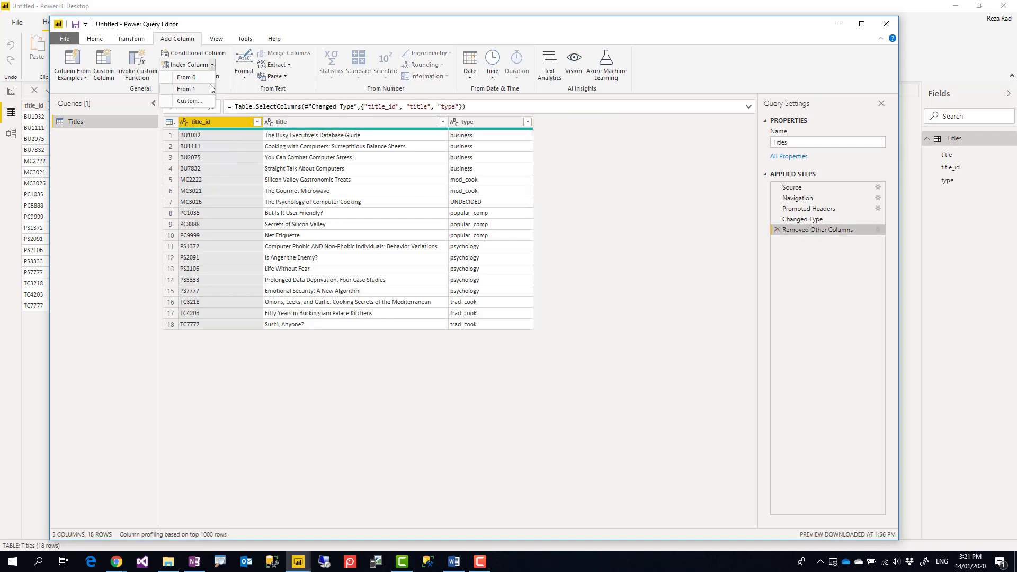
pyautogui.click(190, 101)
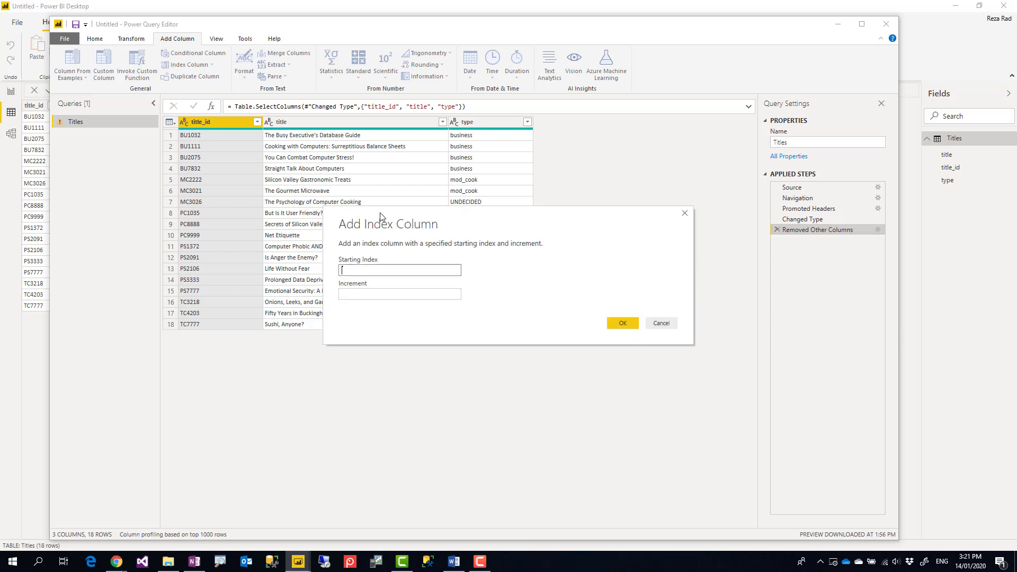
pyautogui.write('1')
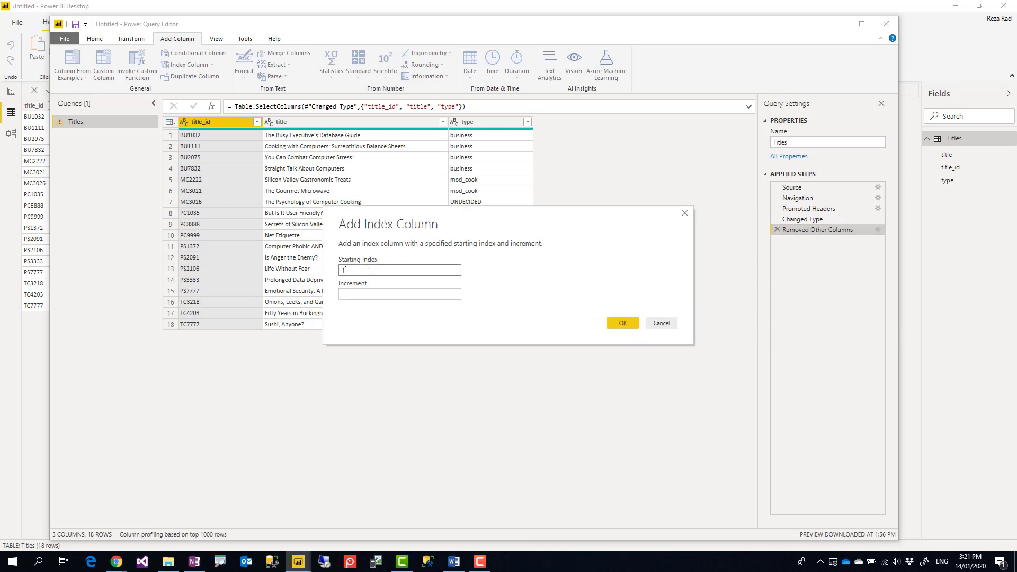
pyautogui.write('1000')
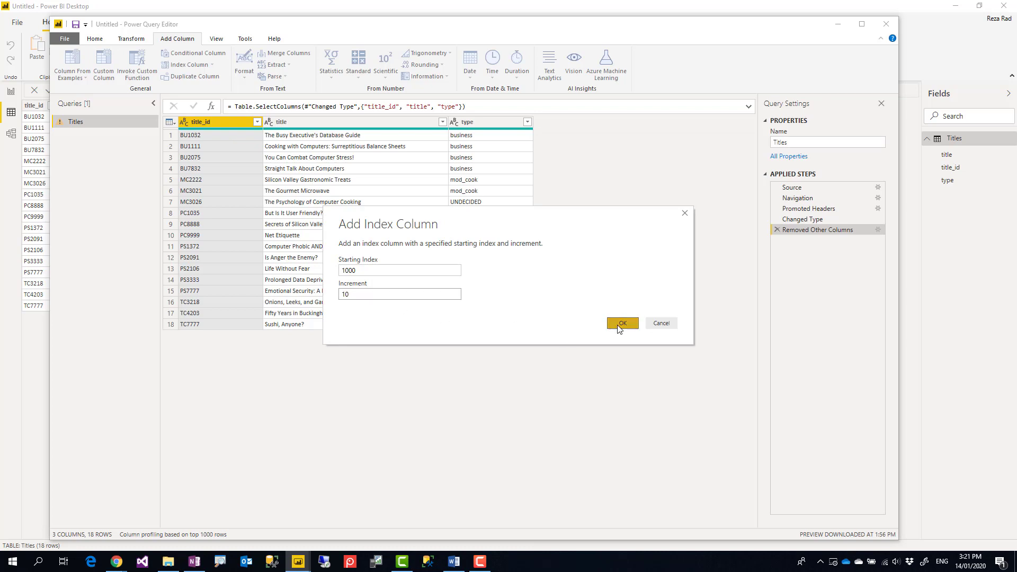
pyautogui.click(621, 323)
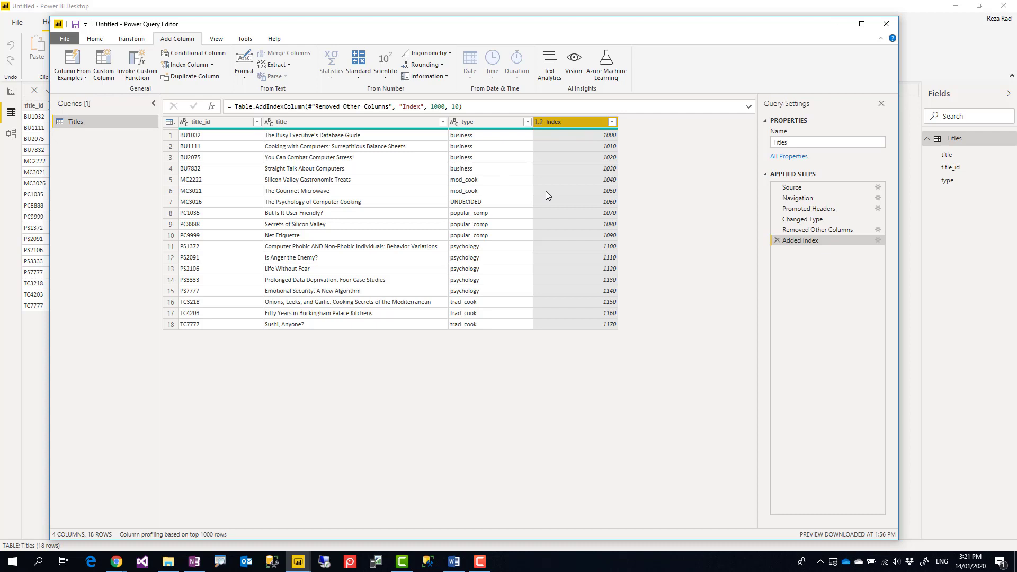
pyautogui.moveTo(580, 146)
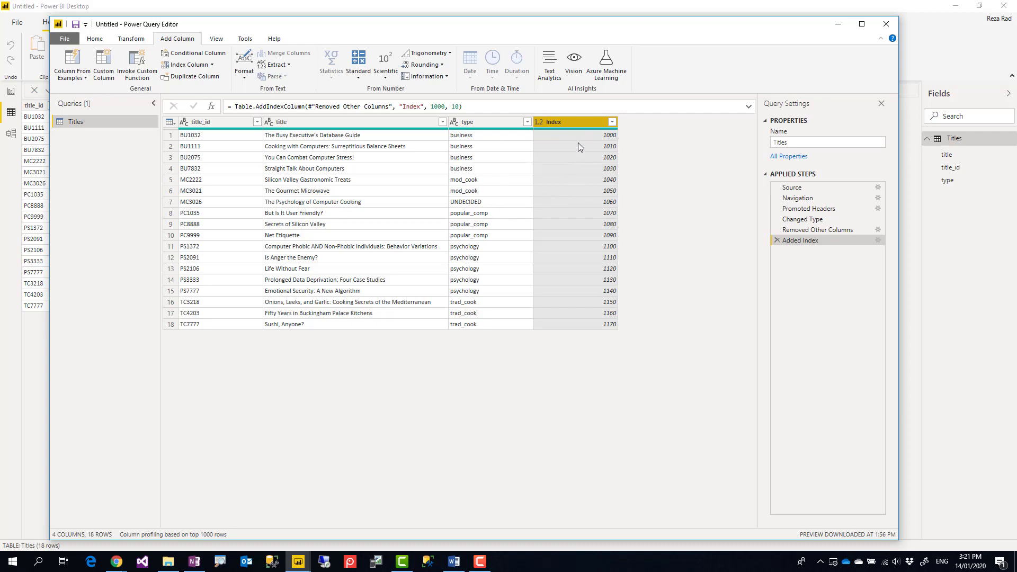
pyautogui.moveTo(508, 143)
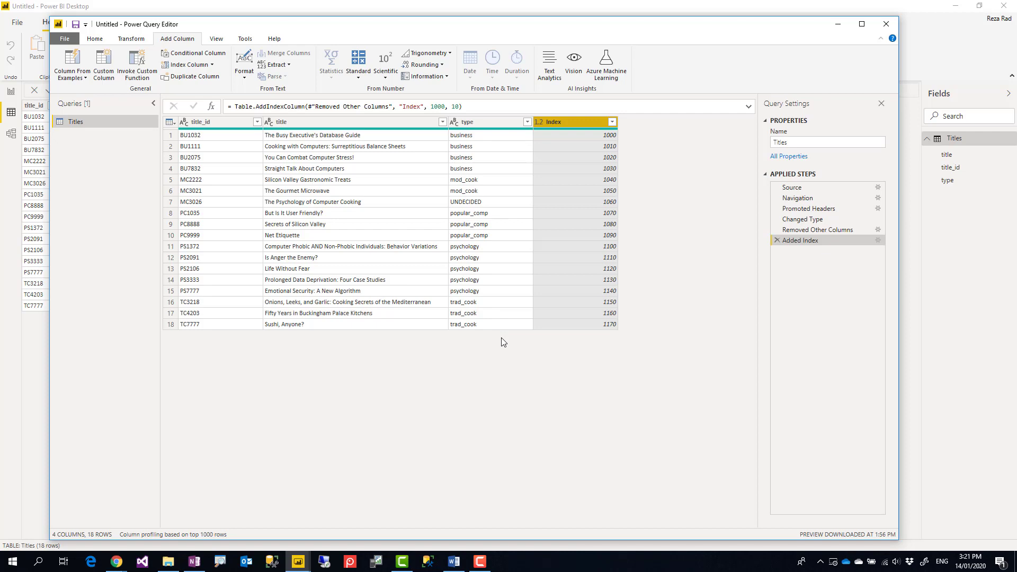
pyautogui.moveTo(505, 303)
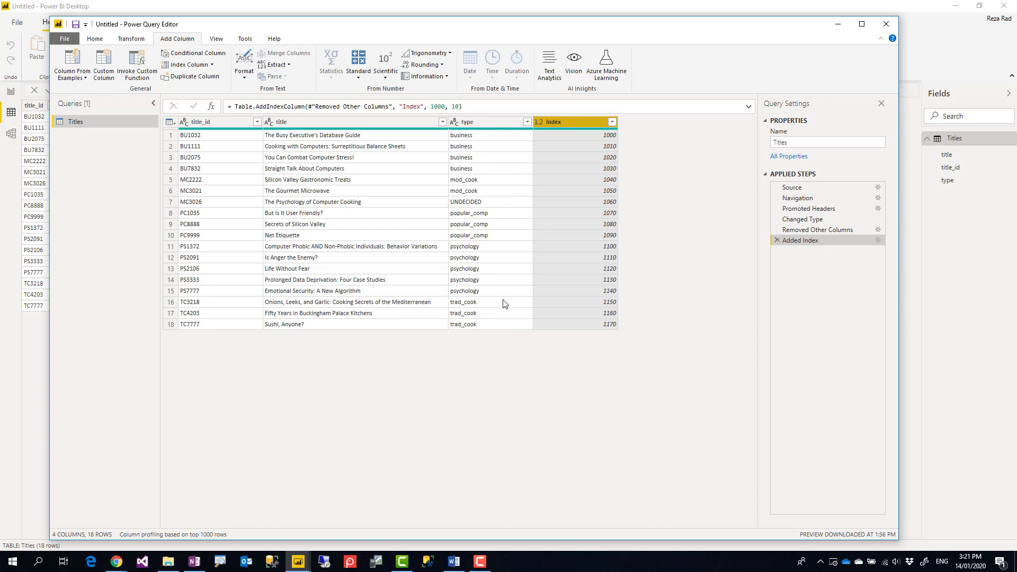
pyautogui.moveTo(539, 303)
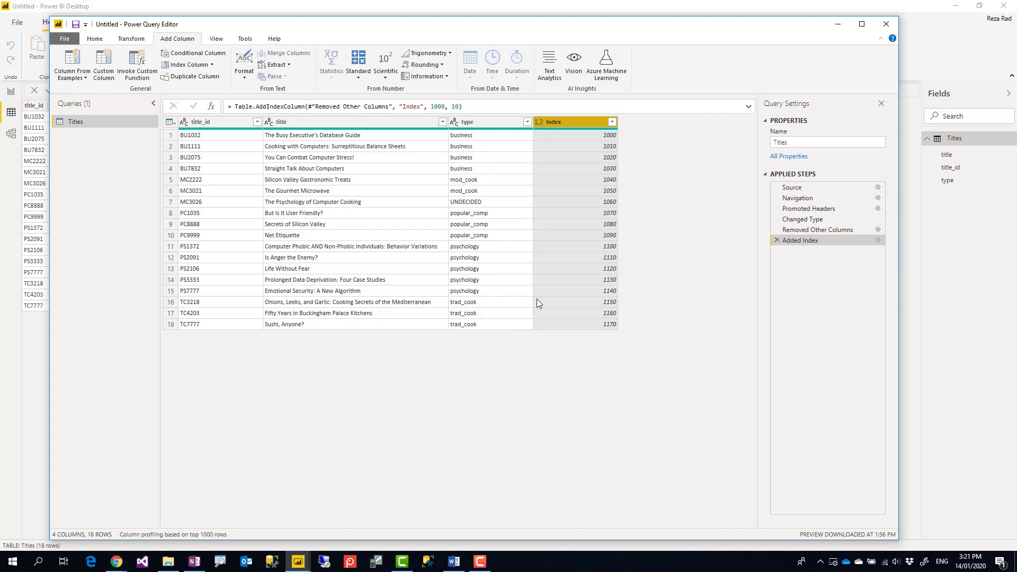
pyautogui.moveTo(545, 301)
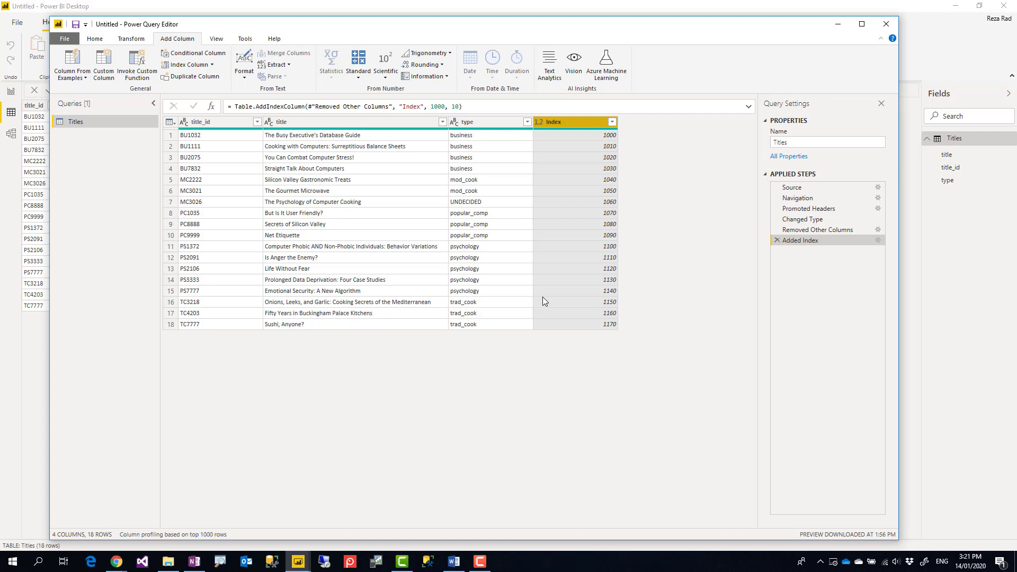
# Select Titles column headers, leaving the Index column at 1000–1170 unchanged.
pyautogui.click(197, 122)
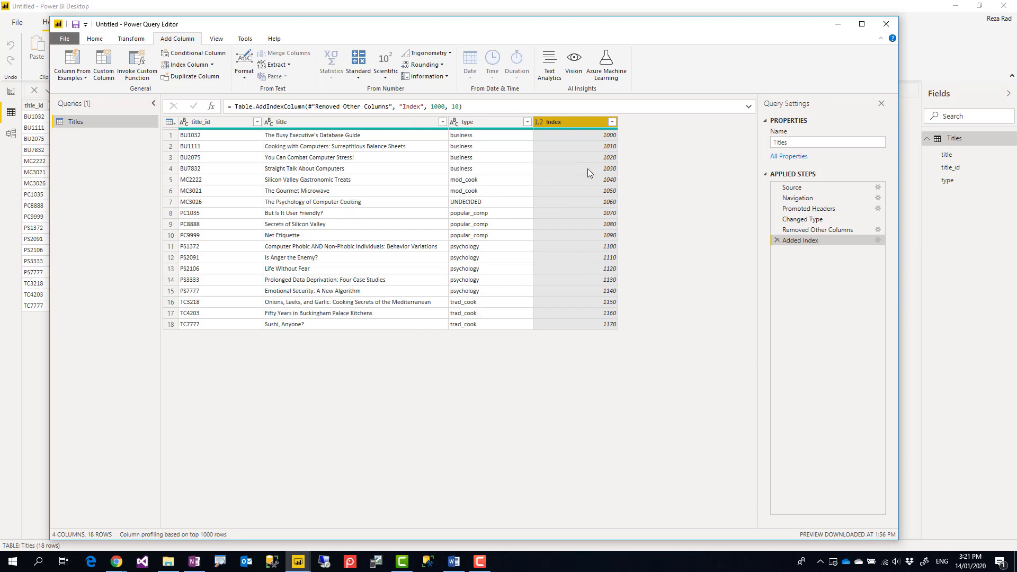
pyautogui.moveTo(604, 142)
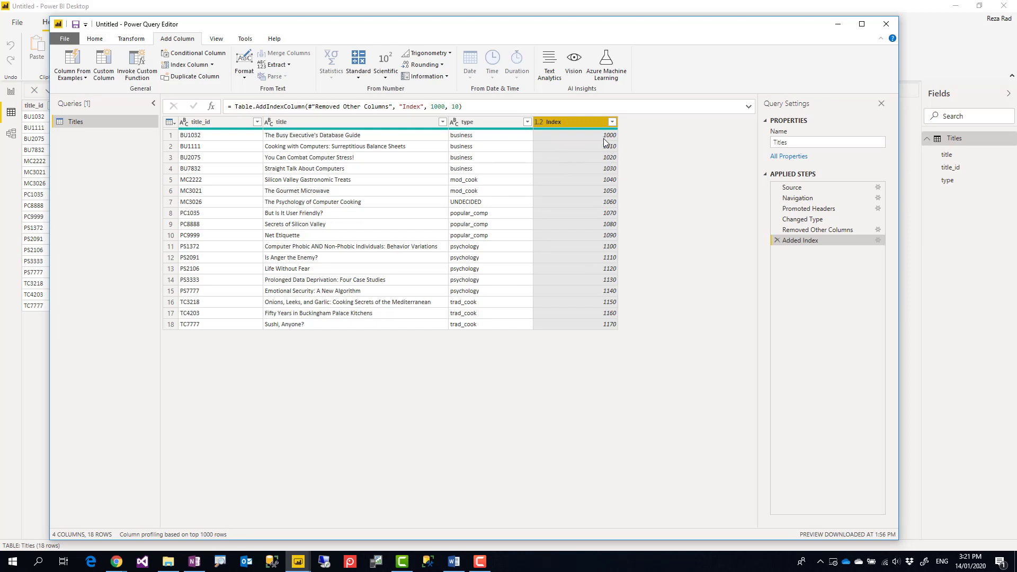
pyautogui.moveTo(483, 139)
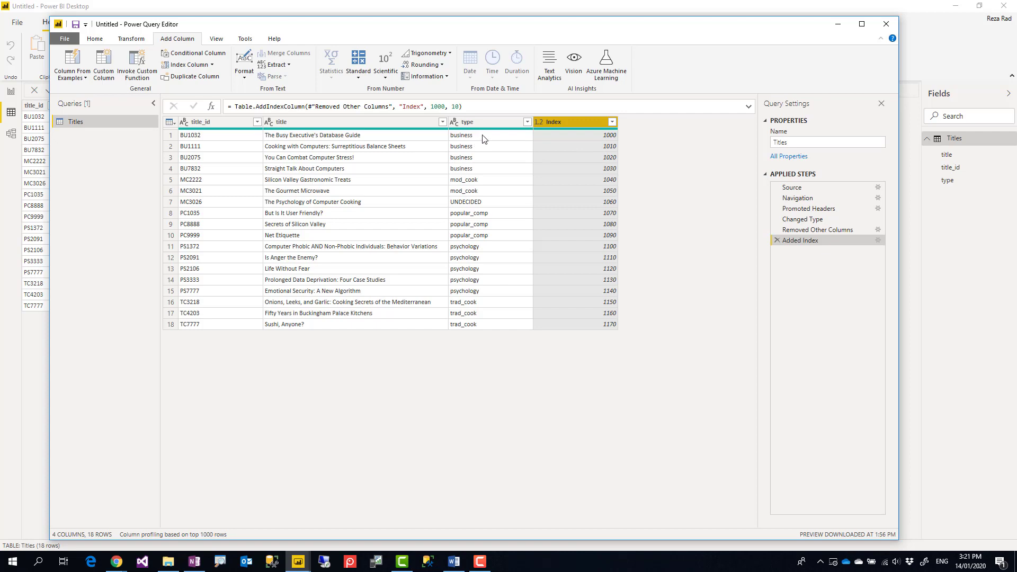
pyautogui.click(470, 122)
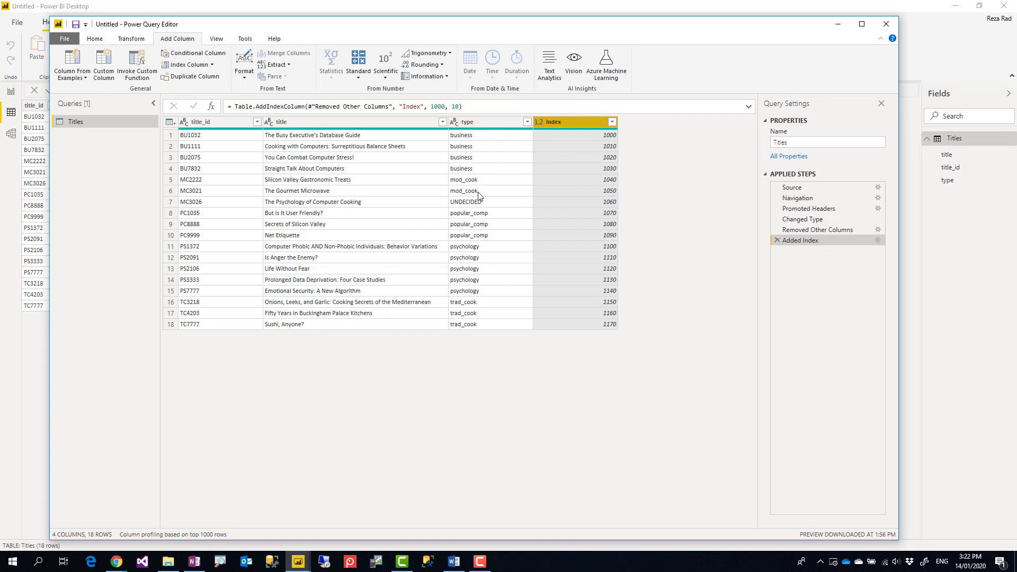
pyautogui.moveTo(633, 271)
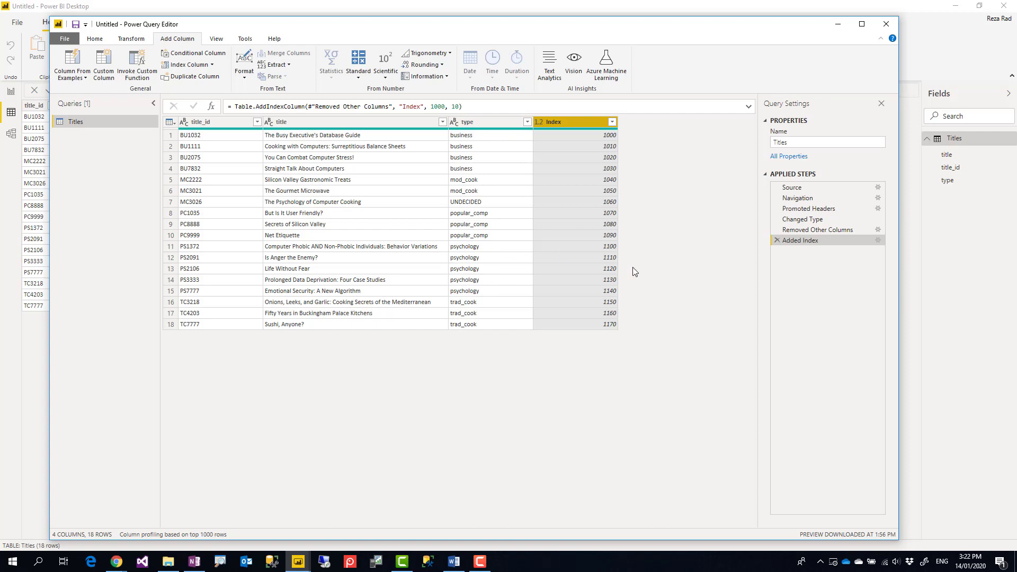
pyautogui.moveTo(486, 257)
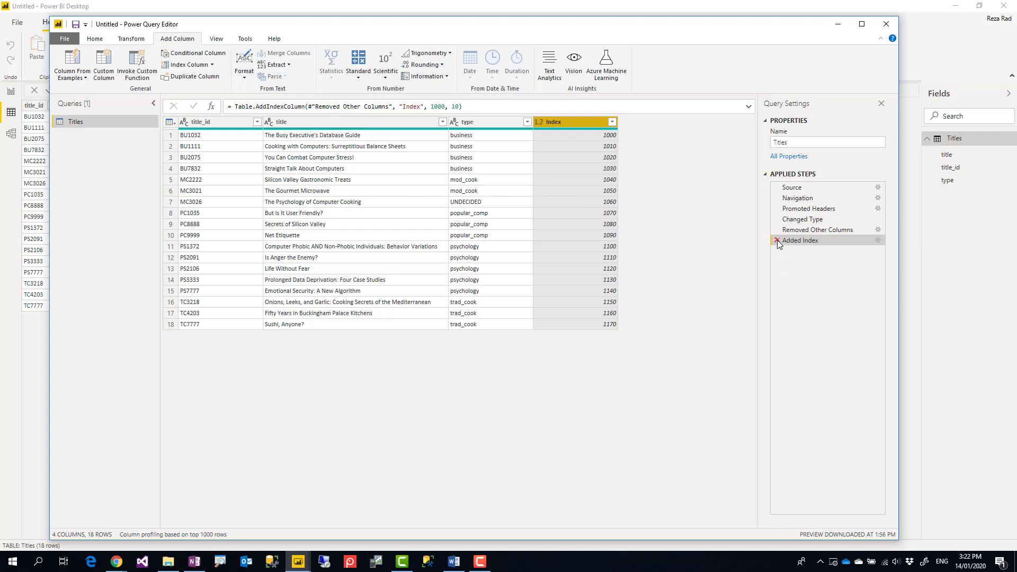
# Delete the Added Index step from Applied Steps and select the type column.
pyautogui.click(777, 240)
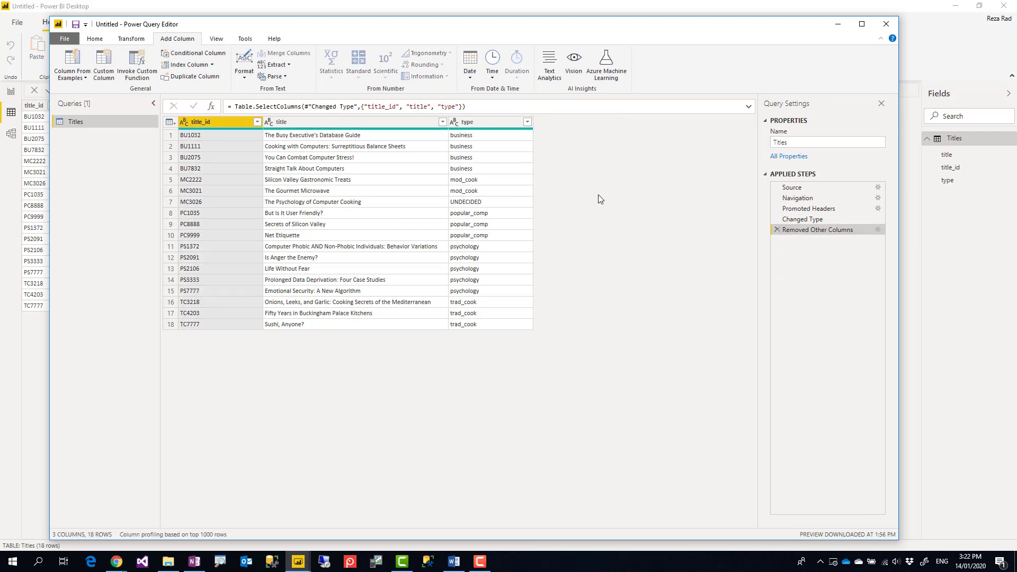
pyautogui.moveTo(364, 151)
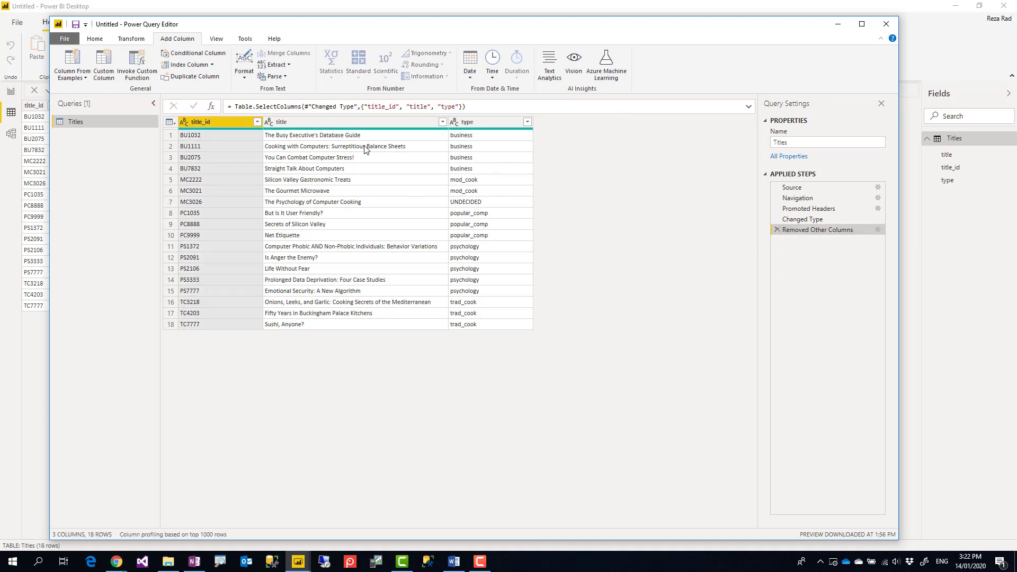
pyautogui.moveTo(617, 254)
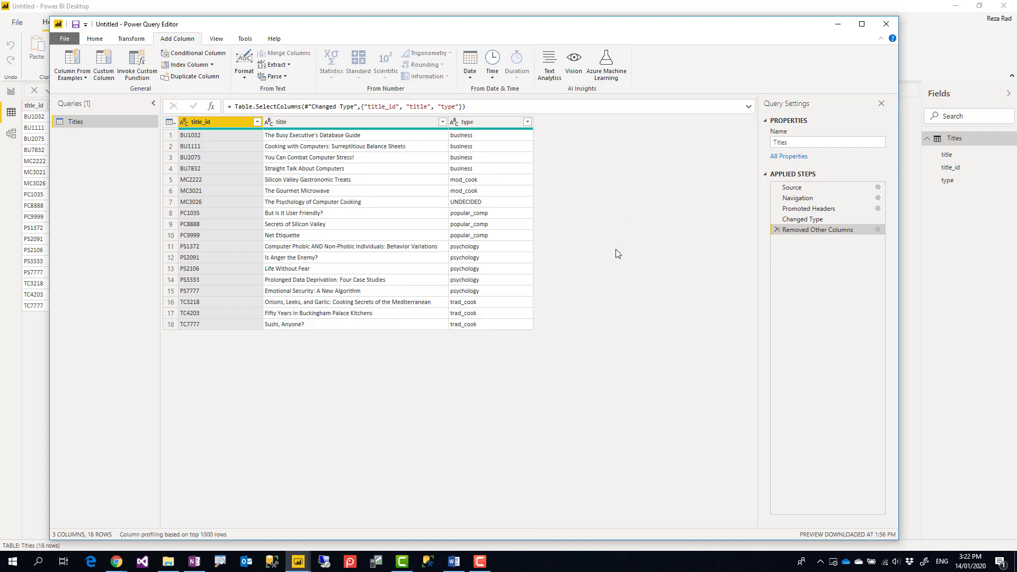
pyautogui.moveTo(440, 151)
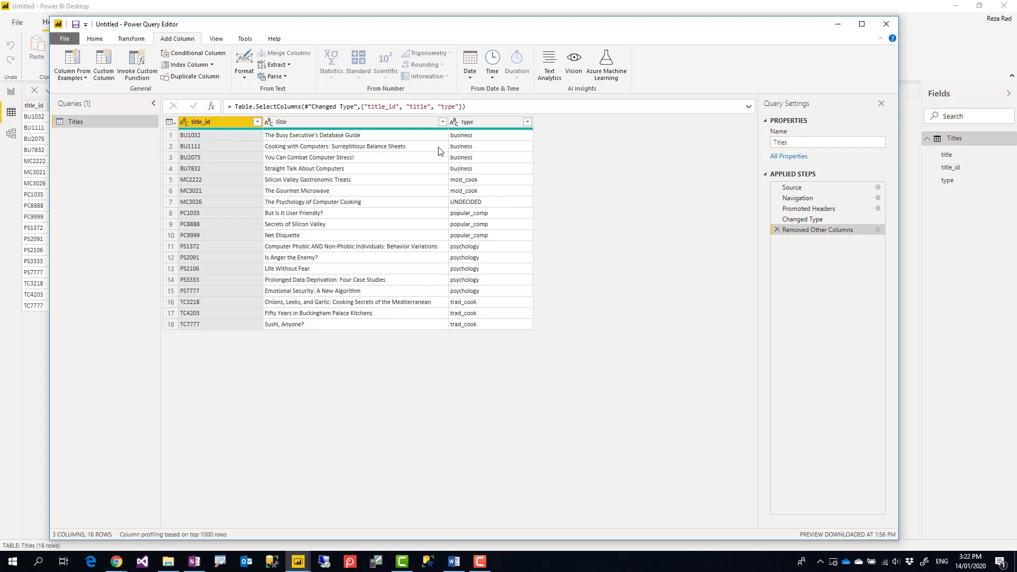
pyautogui.click(471, 122)
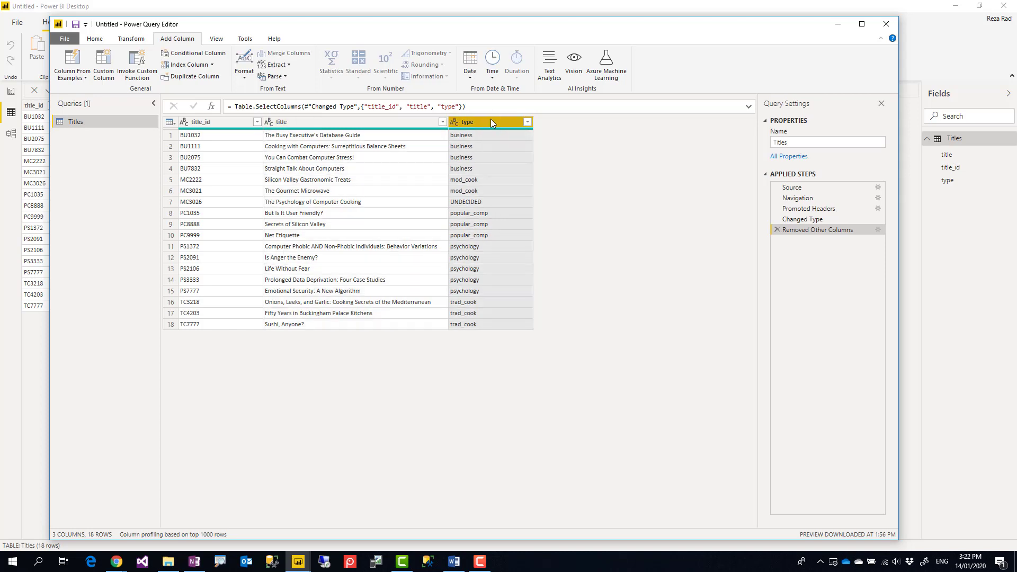
# Group Titles by type using the All Rows operation, producing a nested Count column.
pyautogui.rightClick(489, 123)
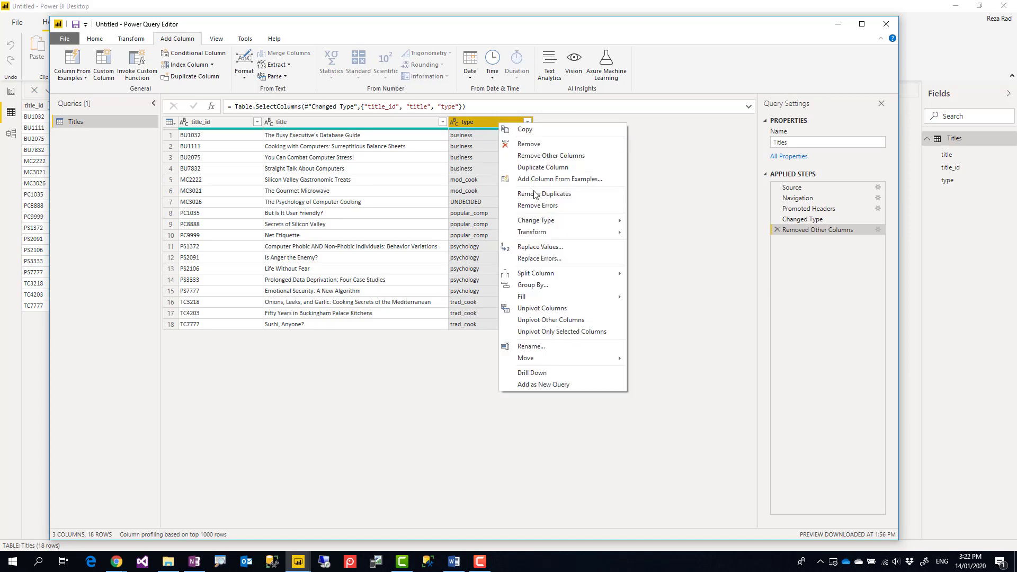
pyautogui.moveTo(545, 296)
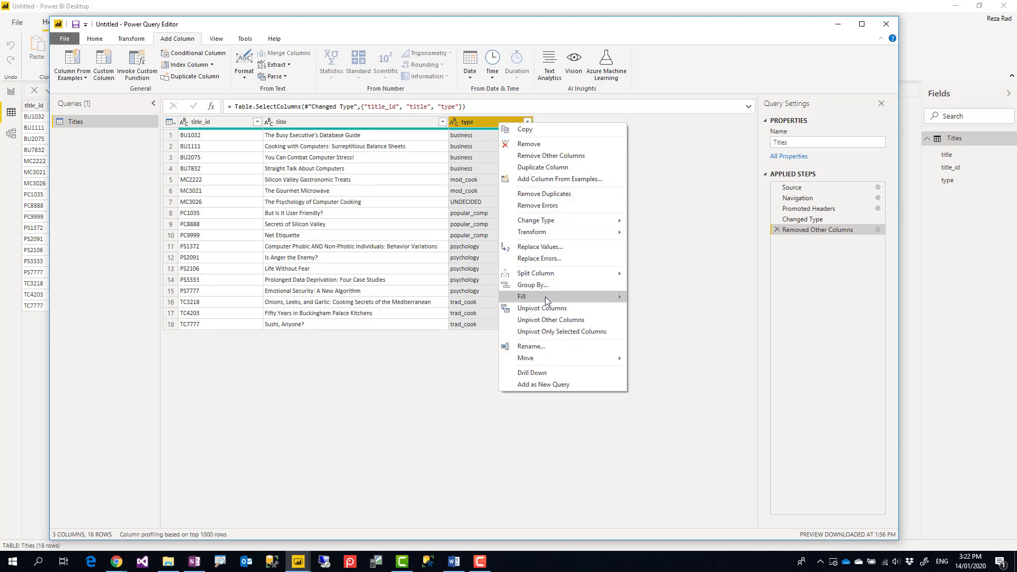
pyautogui.moveTo(538, 288)
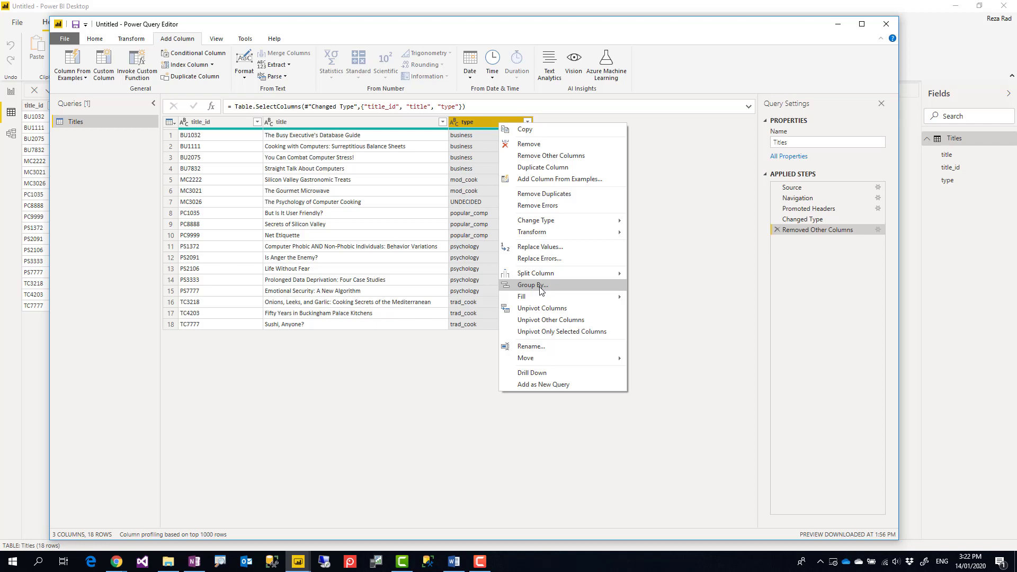
pyautogui.click(532, 285)
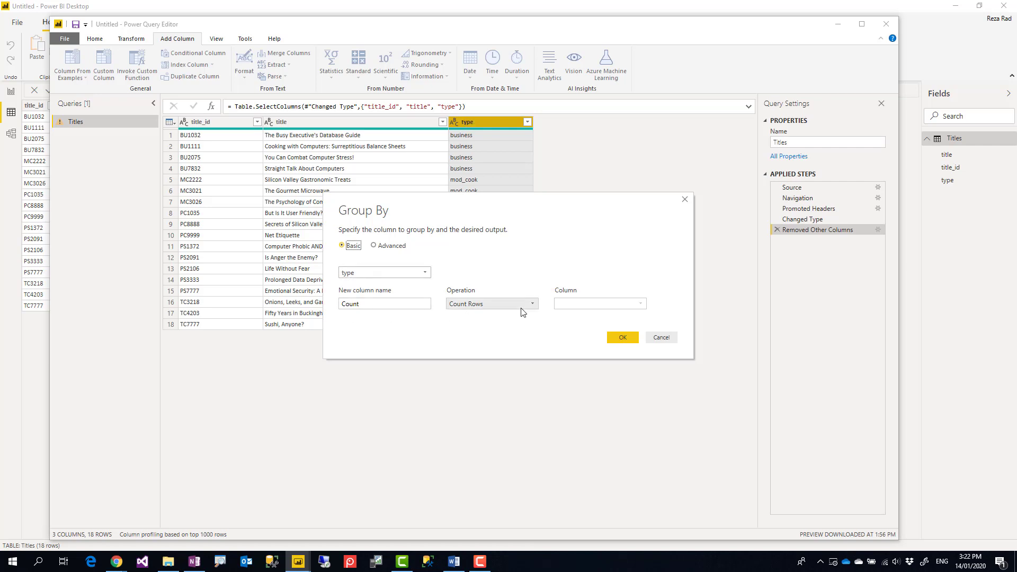
pyautogui.click(532, 303)
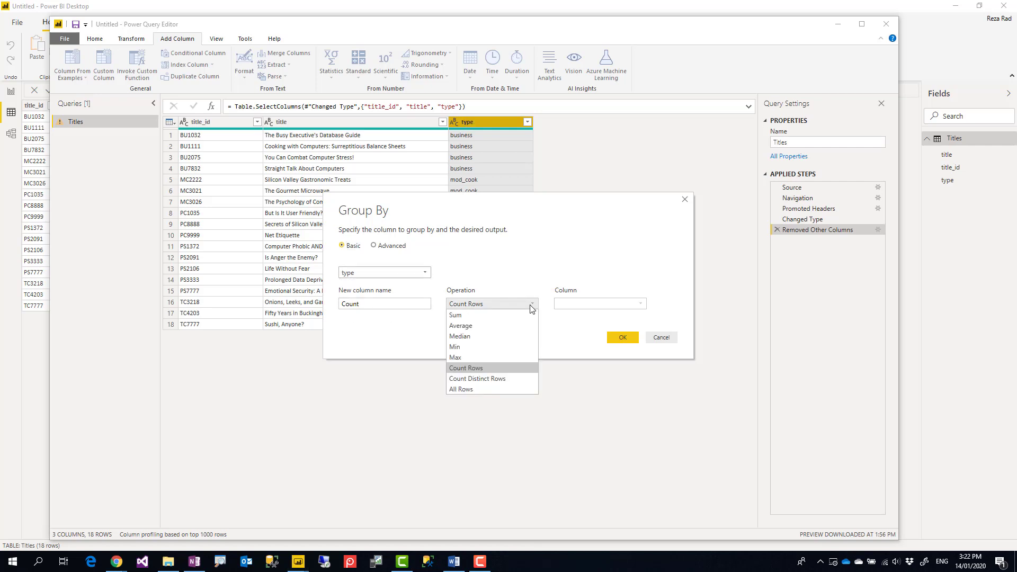
pyautogui.moveTo(469, 389)
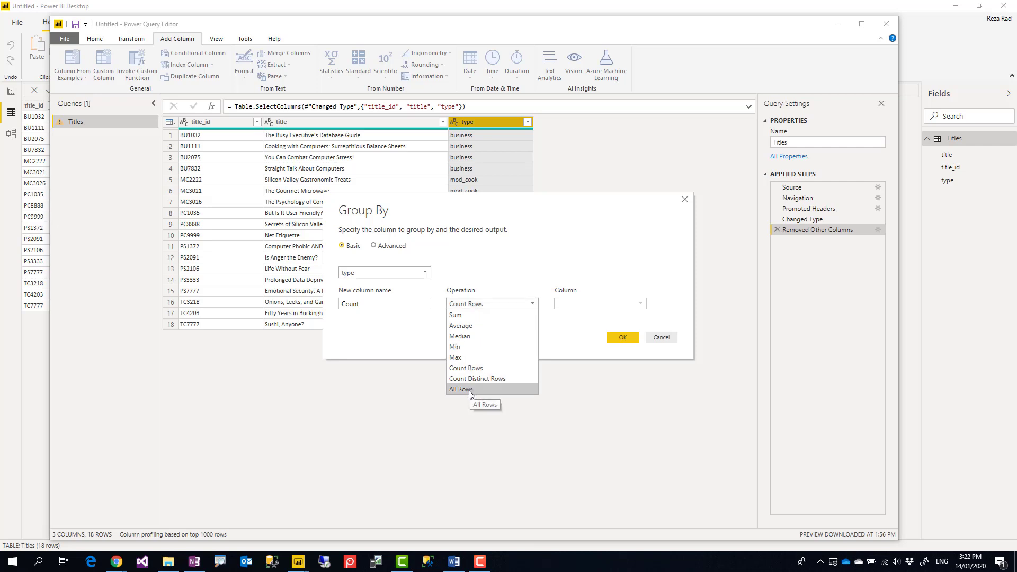
pyautogui.click(460, 389)
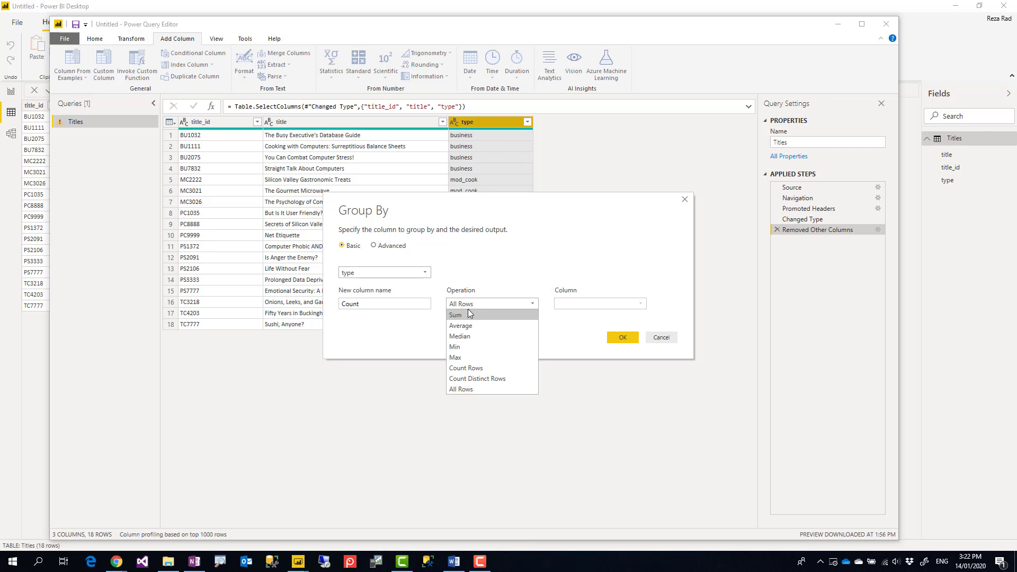
pyautogui.click(461, 388)
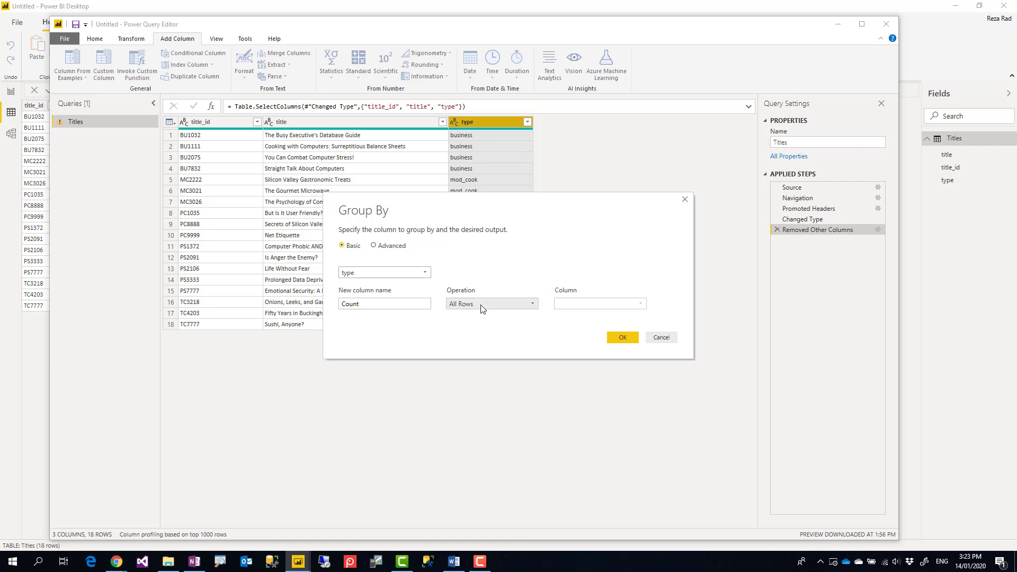
pyautogui.moveTo(546, 322)
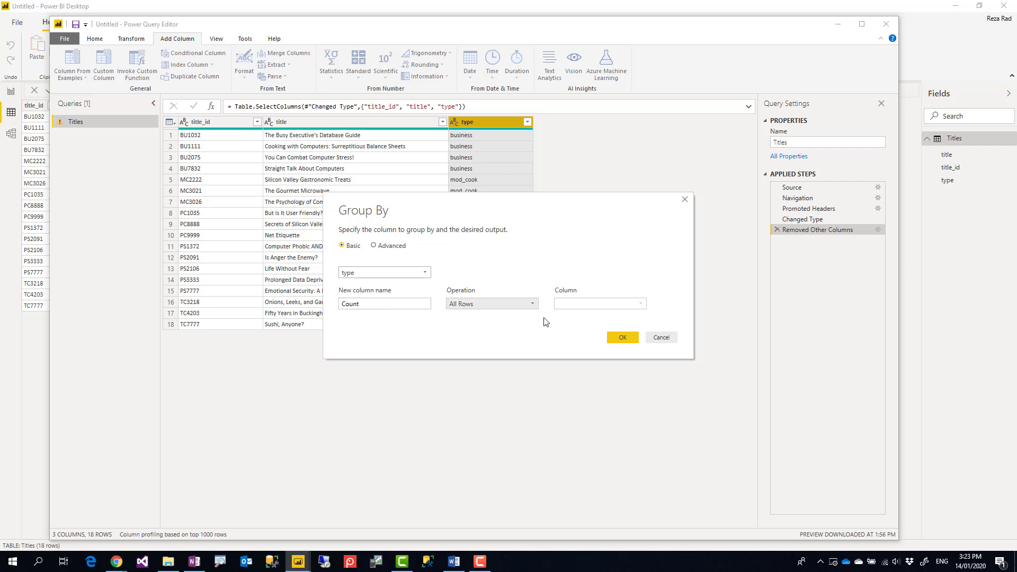
pyautogui.click(622, 337)
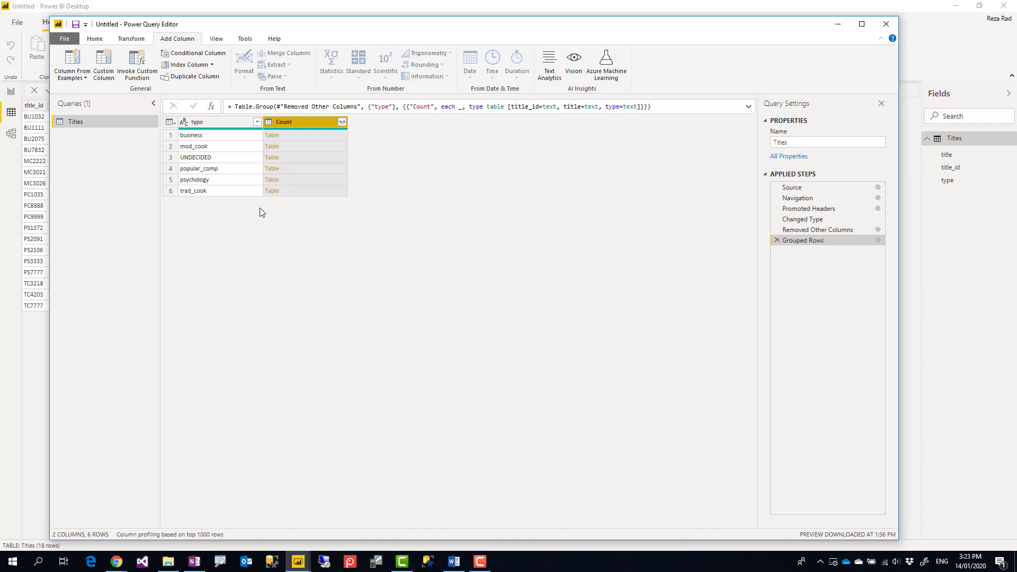
pyautogui.moveTo(195, 179)
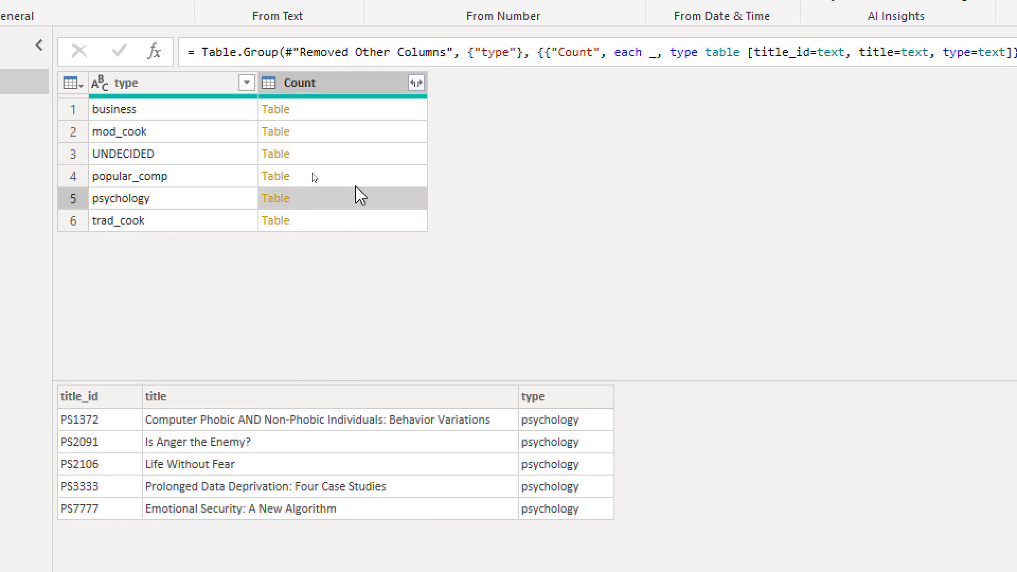
# Preview the popular_comp group's nested rows: PC1035, PC8888 and PC9999.
pyautogui.click(275, 176)
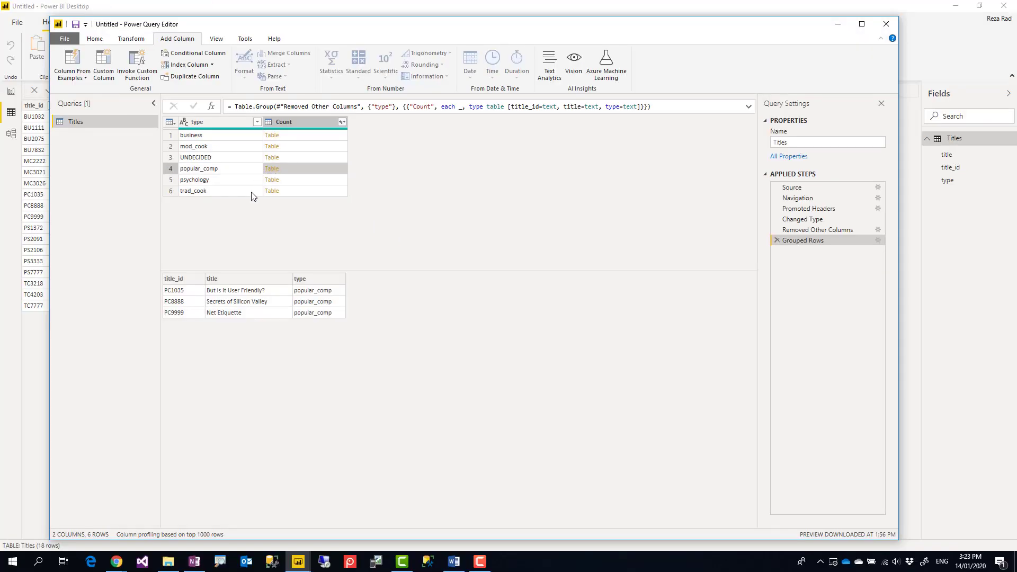
pyautogui.moveTo(369, 207)
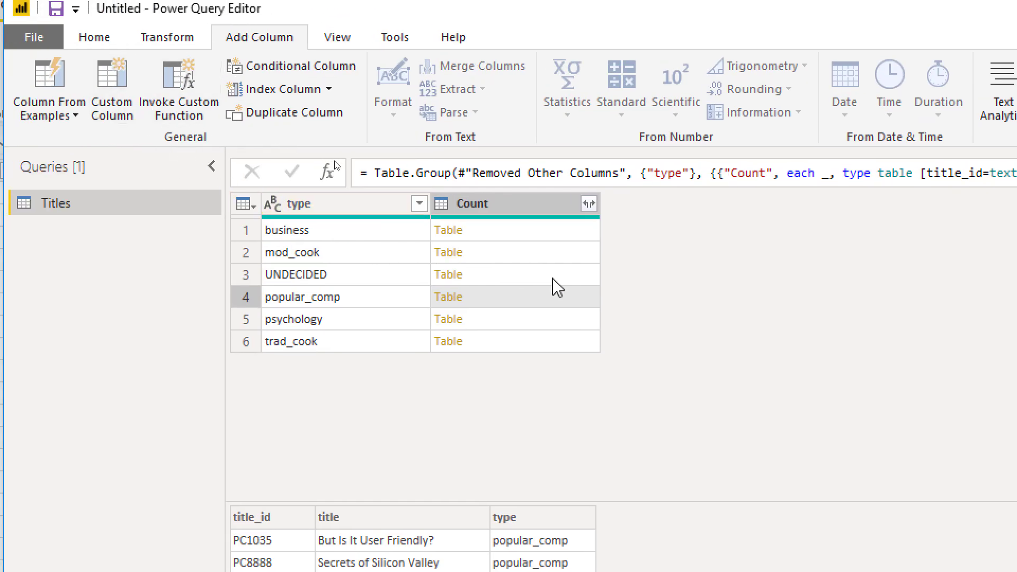
pyautogui.moveTo(462, 265)
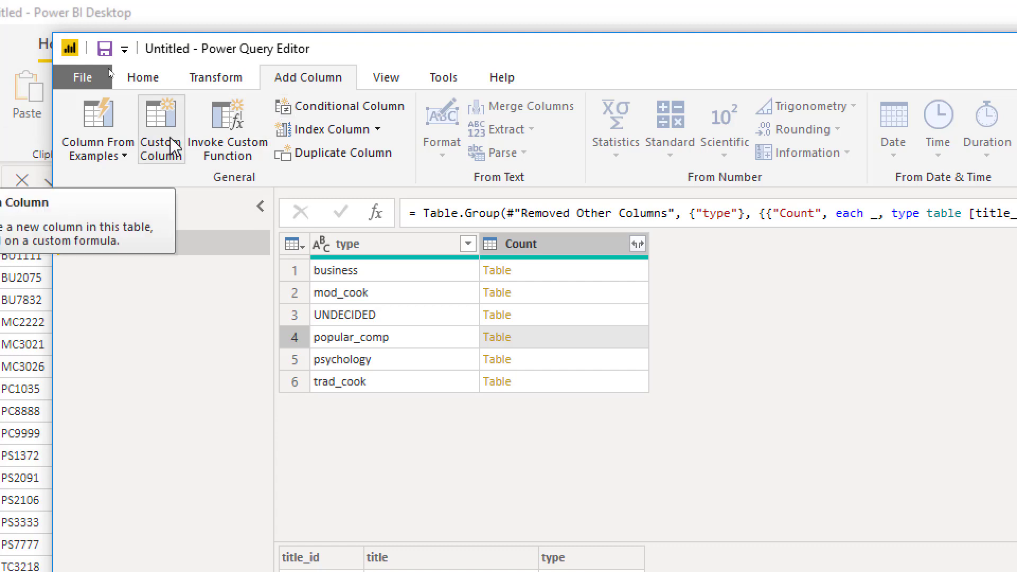
# Enter the custom column formula Table.AddIndexColumn([Count],"Index",1).
pyautogui.click(160, 127)
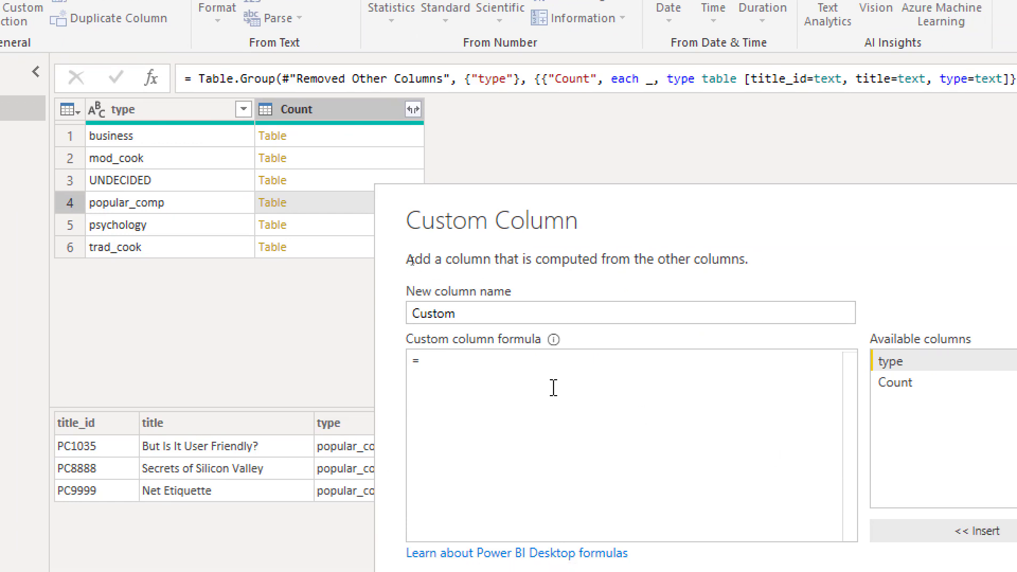
pyautogui.write('Table.A')
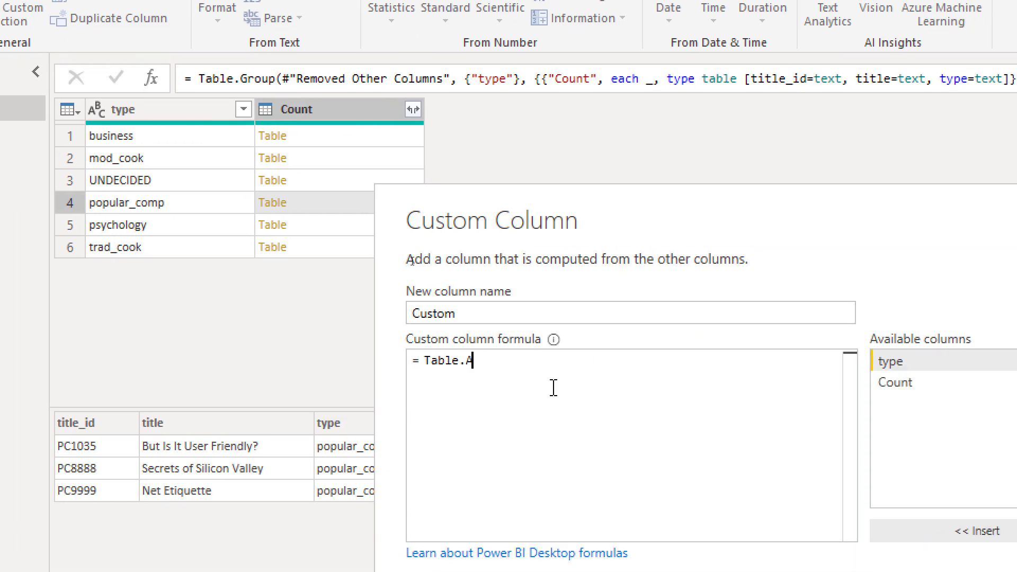
pyautogui.write('ddIndexColumn')
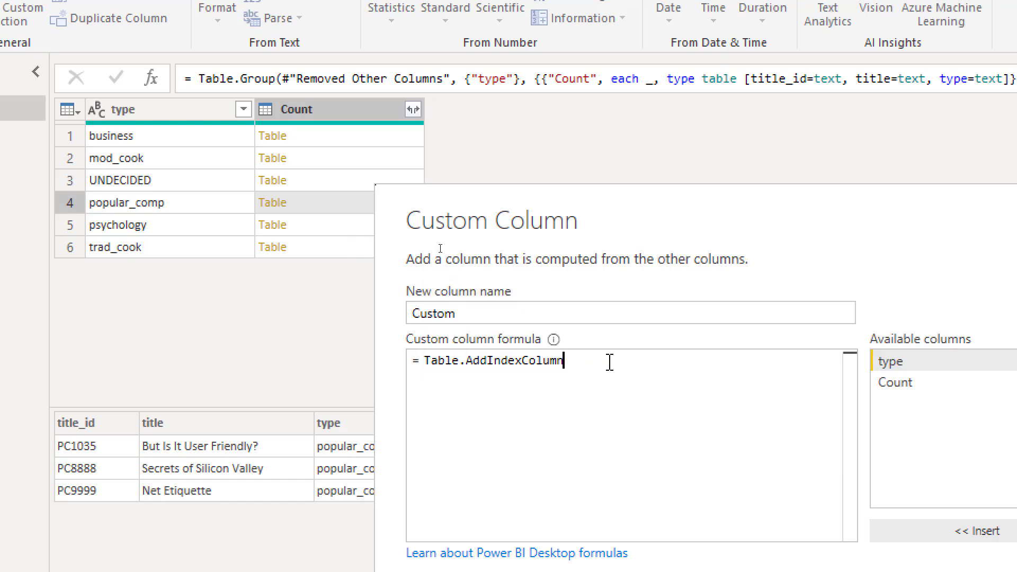
pyautogui.write('([Count')
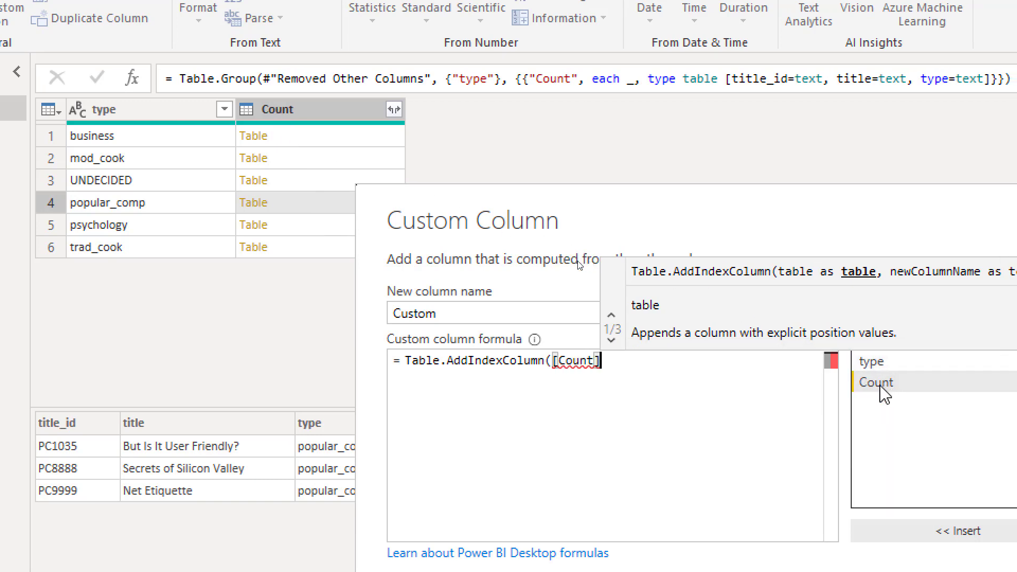
pyautogui.write(',""')
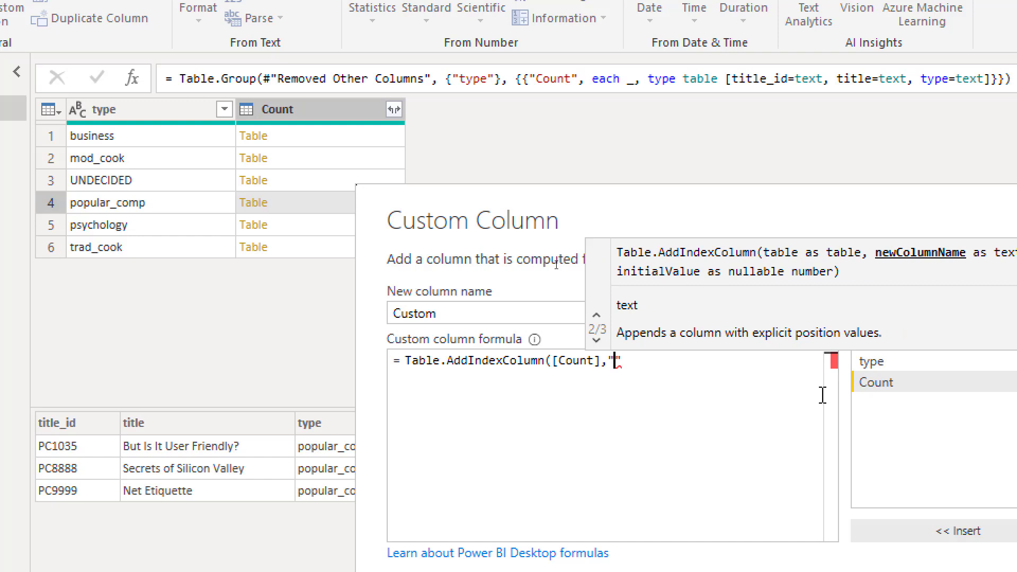
pyautogui.write('Index"')
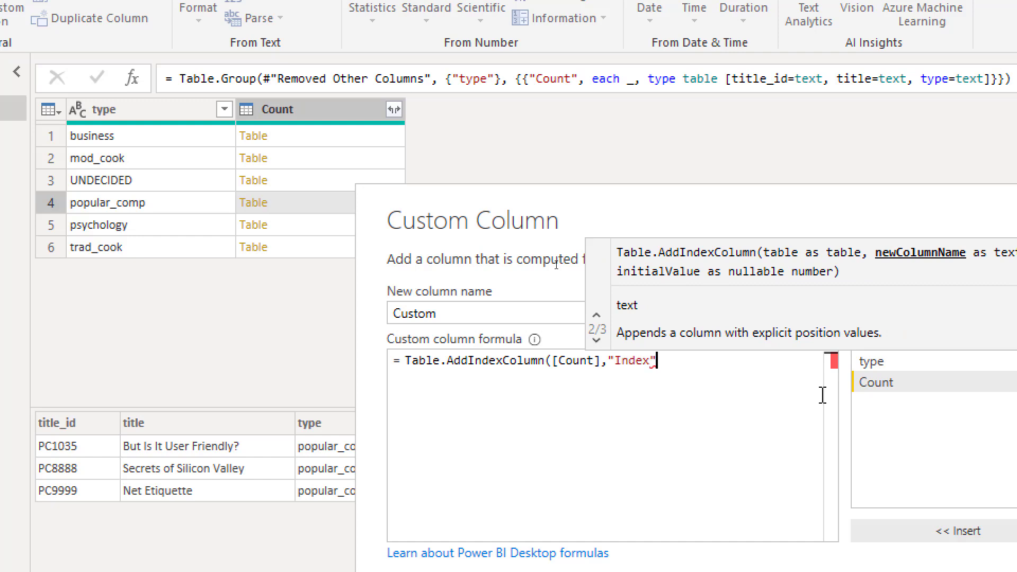
pyautogui.write(',1')
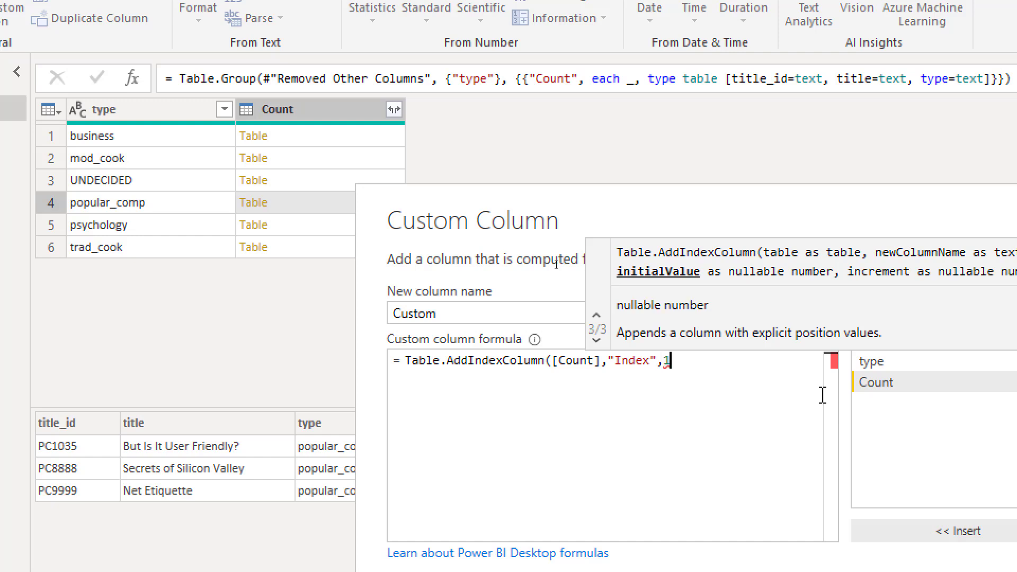
pyautogui.write(')')
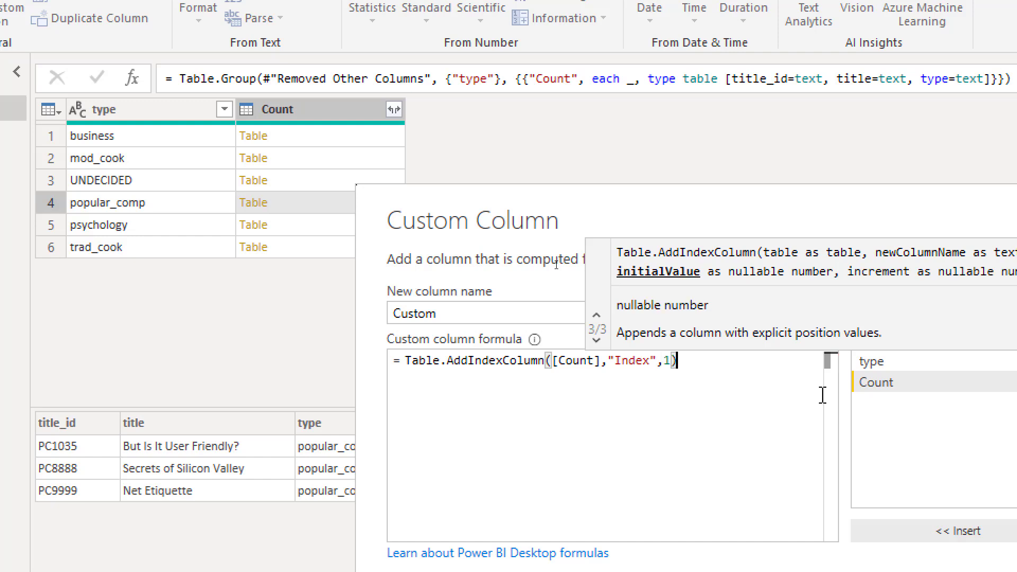
pyautogui.moveTo(336, 132)
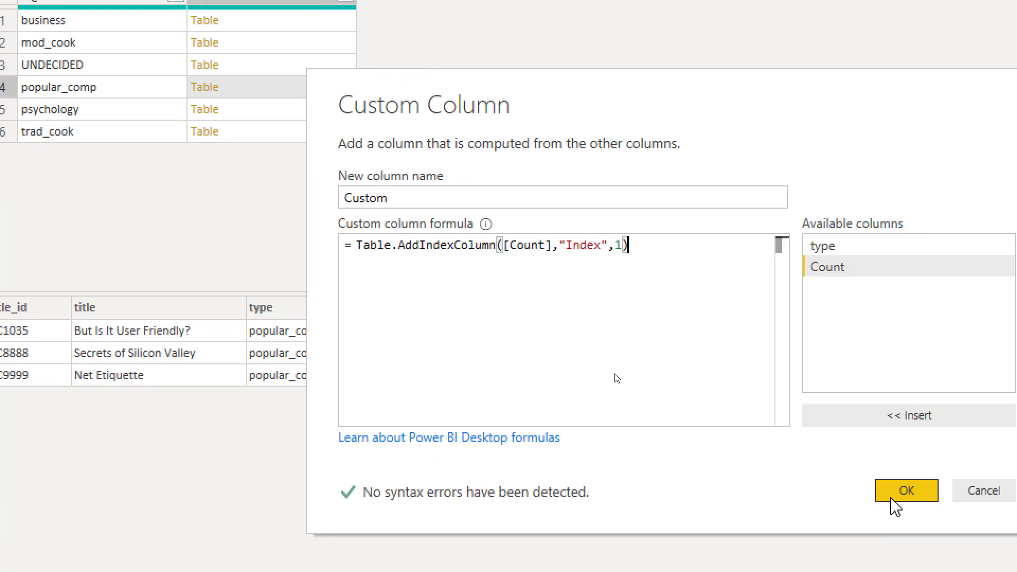
# Confirm the Custom column and preview a group's titles indexed from 1.
pyautogui.click(906, 490)
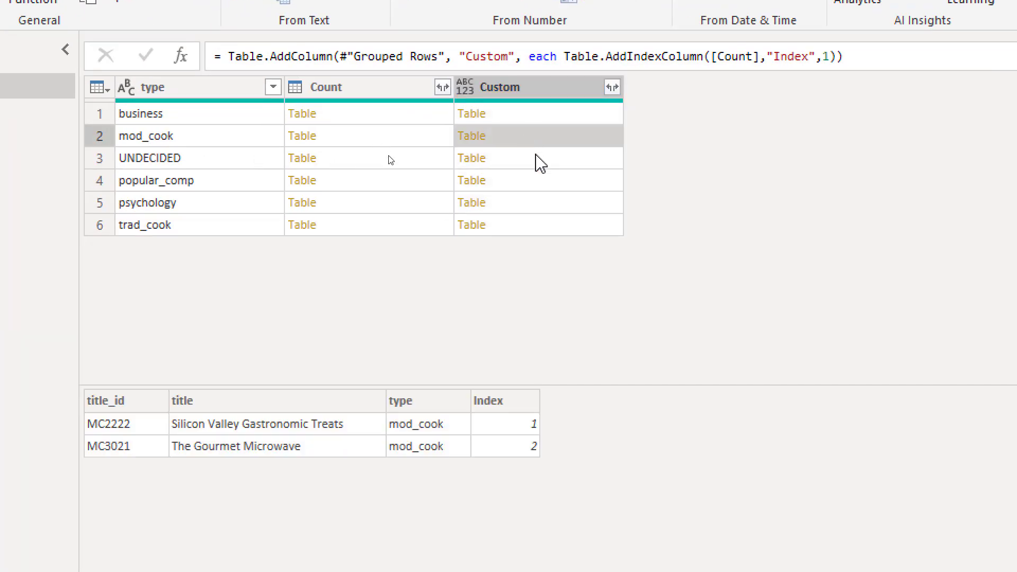
pyautogui.click(471, 113)
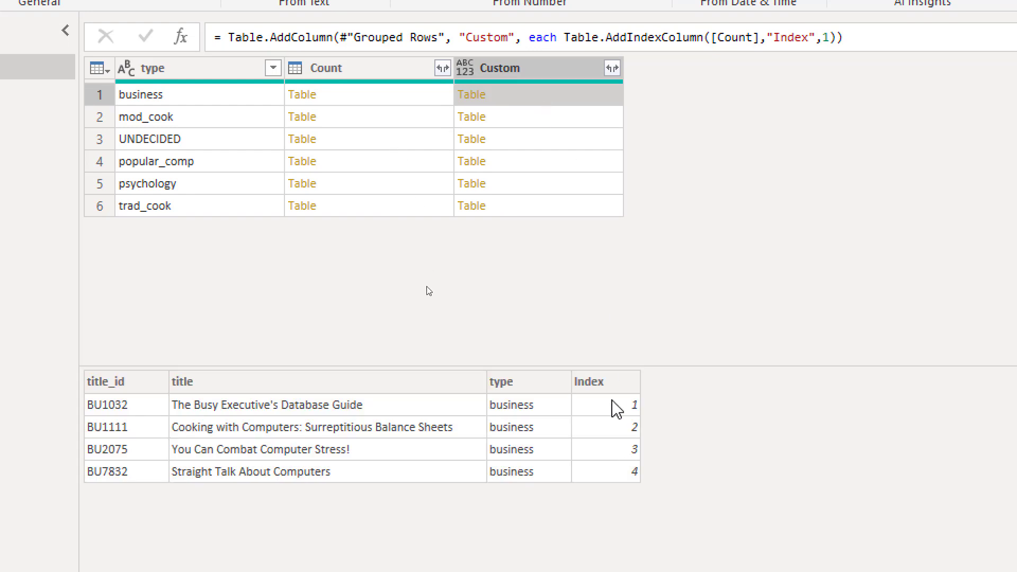
pyautogui.moveTo(413, 127)
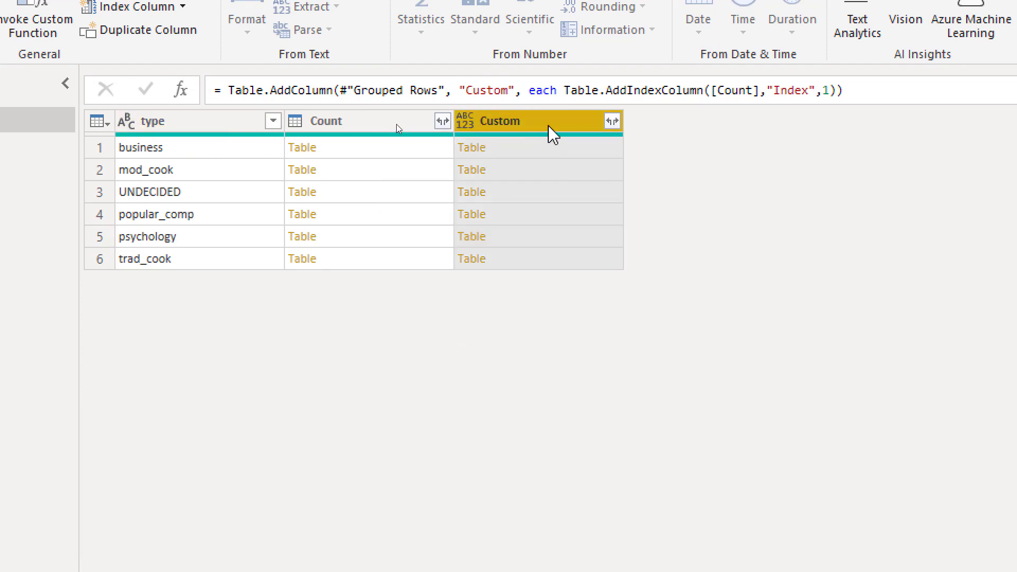
# Remove all columns except Custom and show its expand options.
pyautogui.rightClick(551, 122)
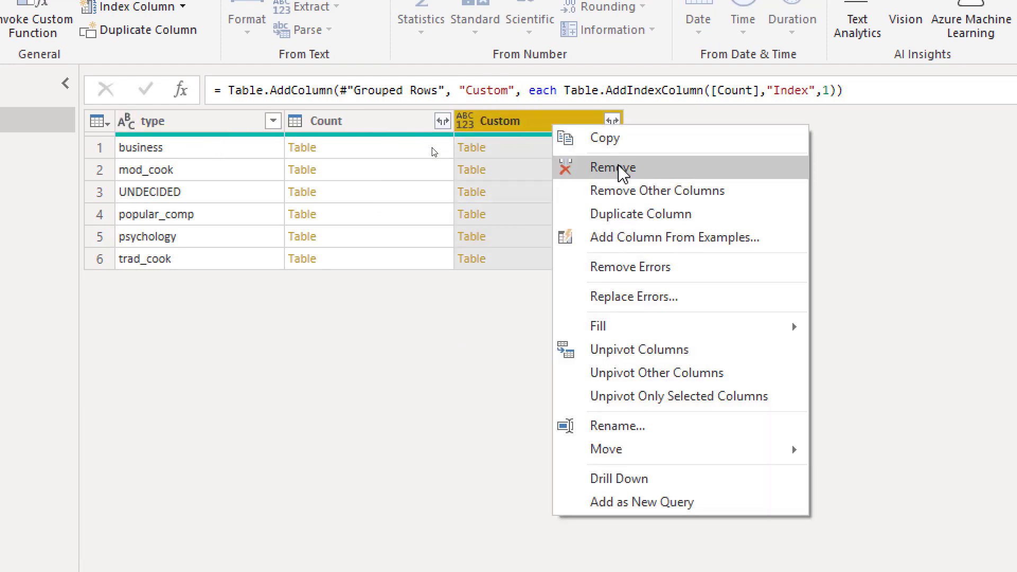
pyautogui.moveTo(153, 157)
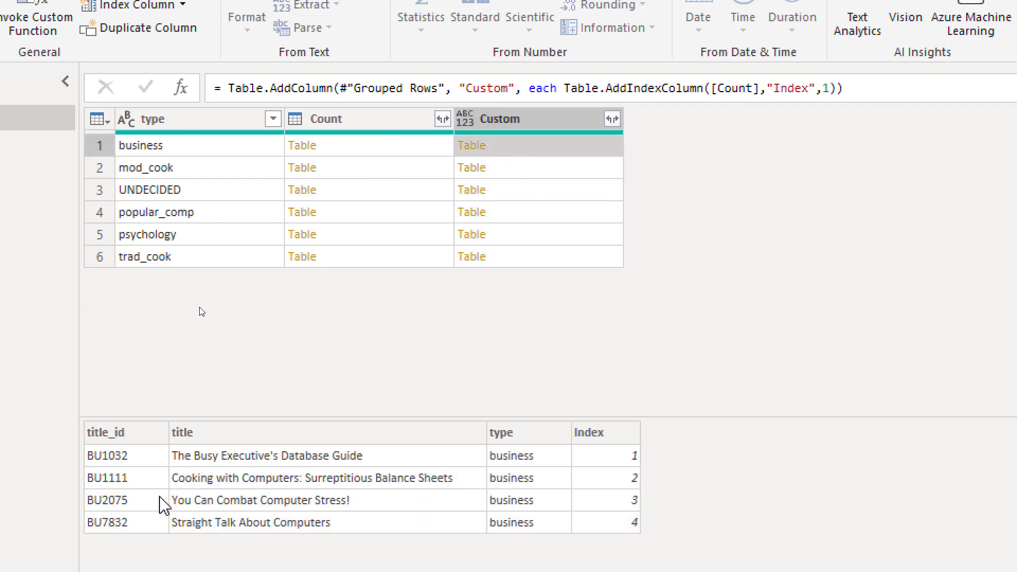
pyautogui.moveTo(577, 162)
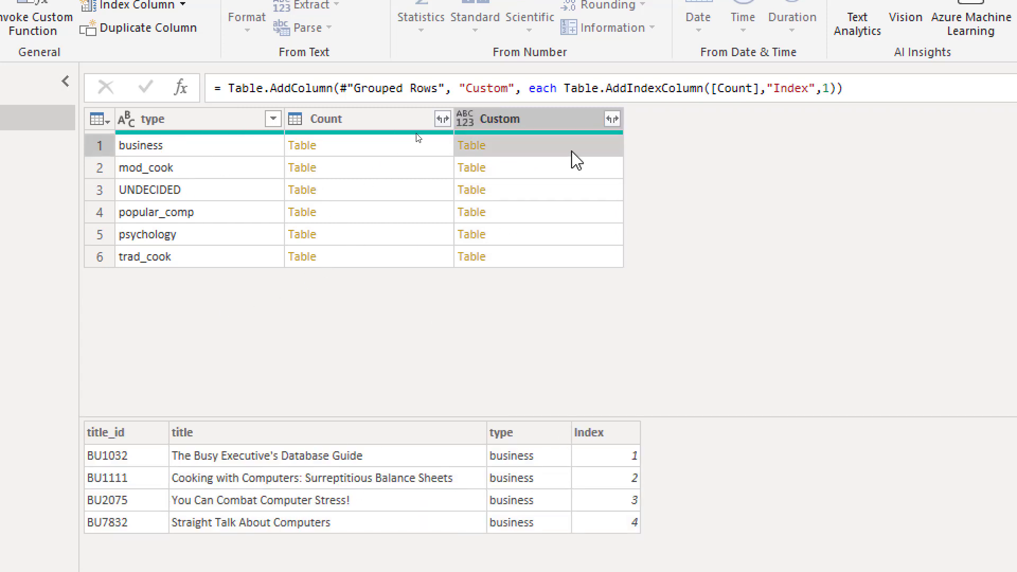
pyautogui.rightClick(520, 118)
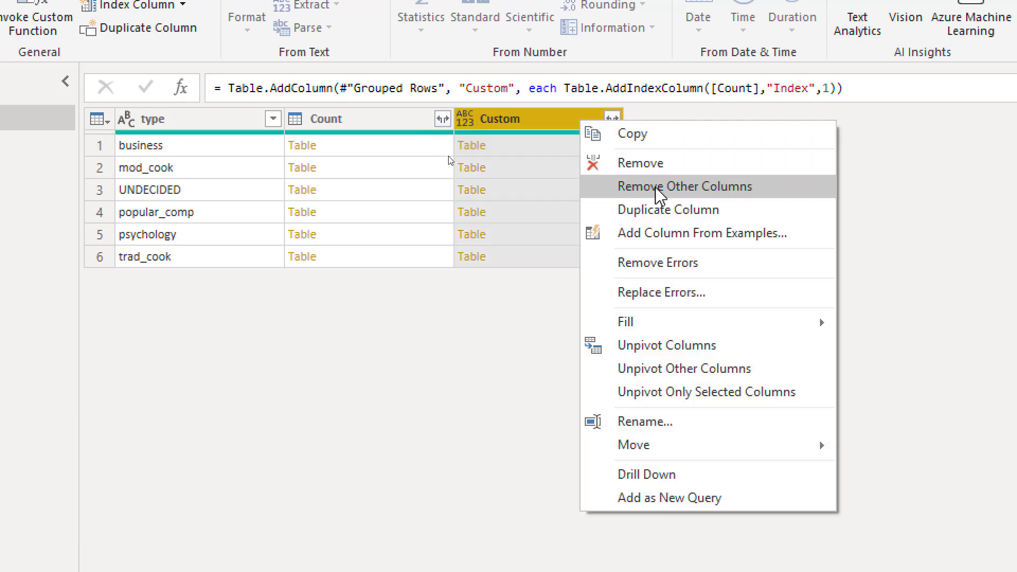
pyautogui.click(685, 186)
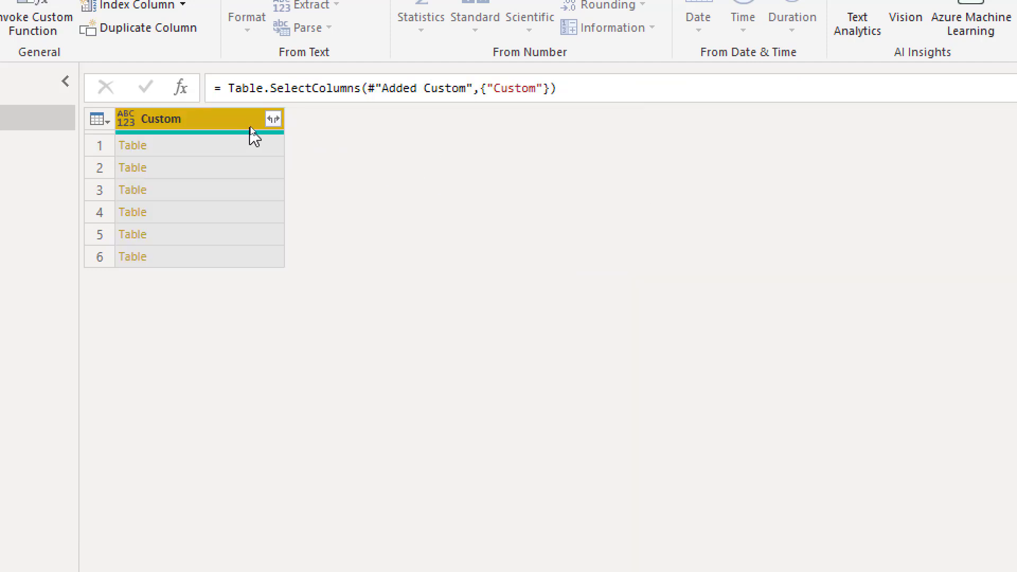
pyautogui.click(270, 119)
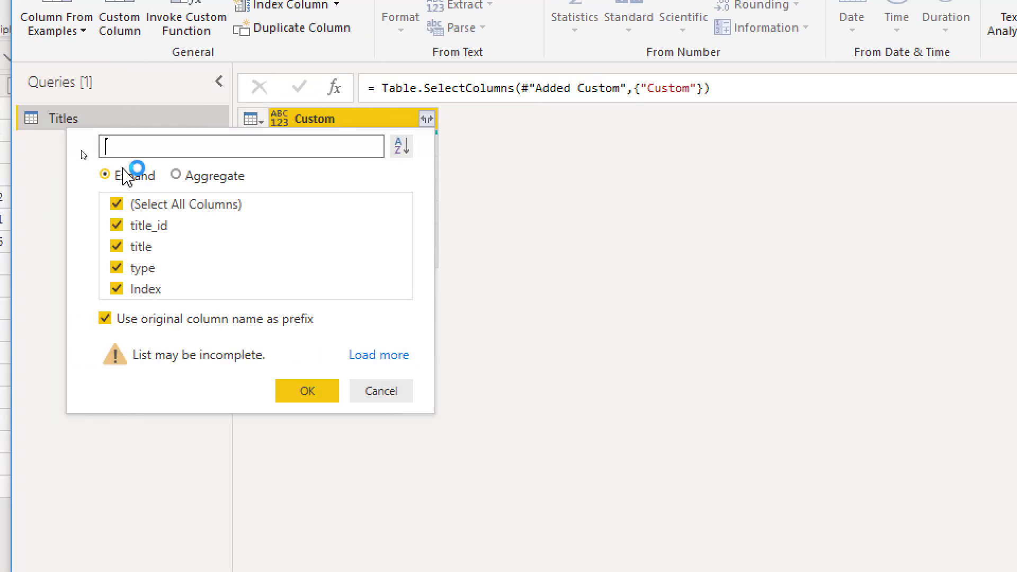
# Expand title_id, title, type and Index without the Custom name prefix.
pyautogui.click(166, 318)
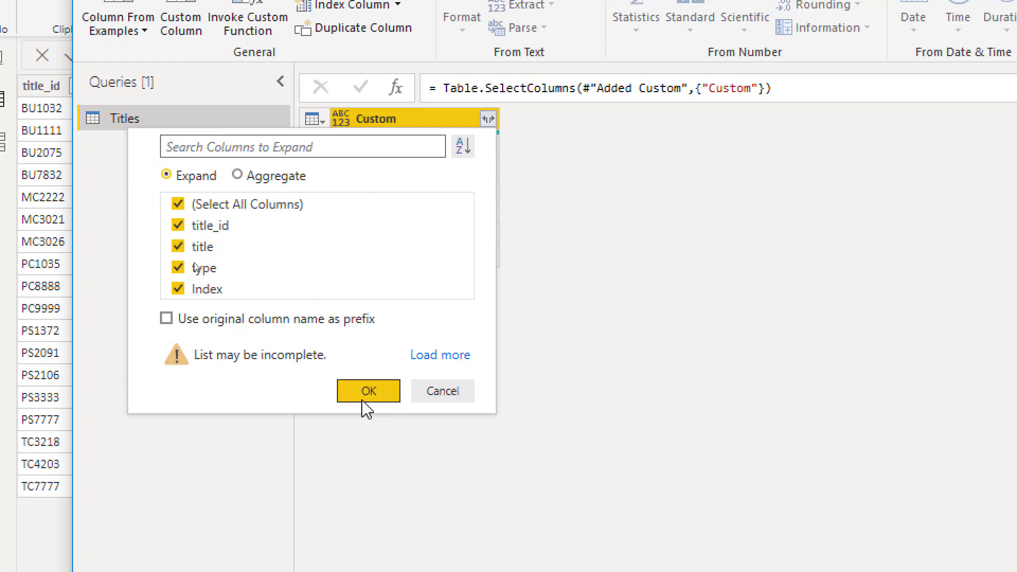
pyautogui.click(369, 391)
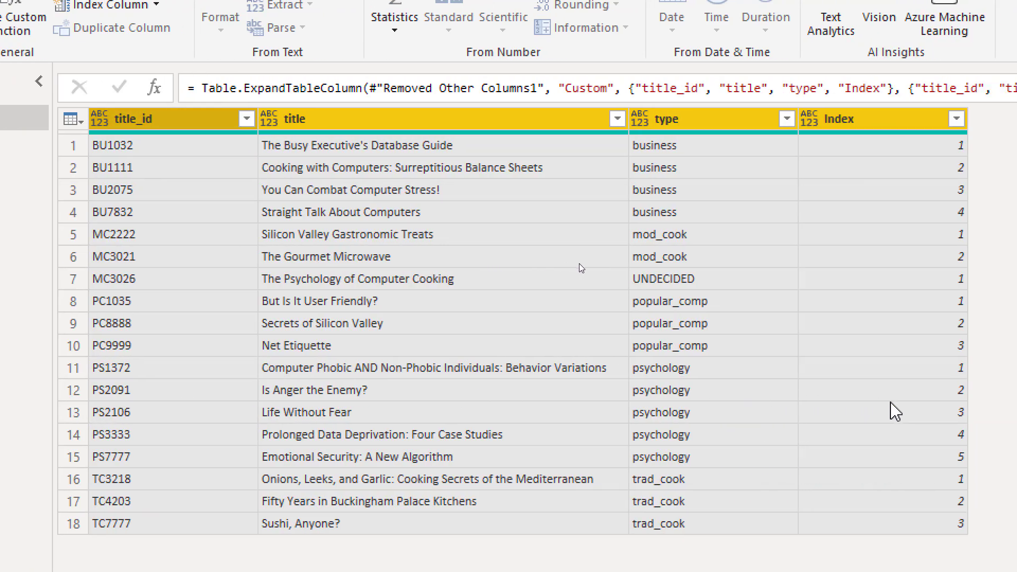
pyautogui.moveTo(798, 185)
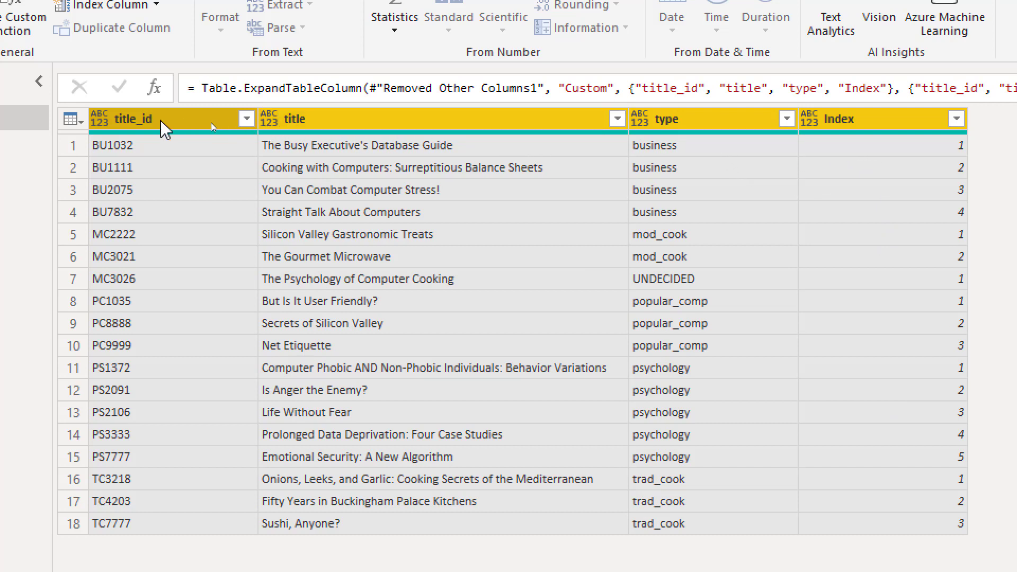
pyautogui.moveTo(518, 159)
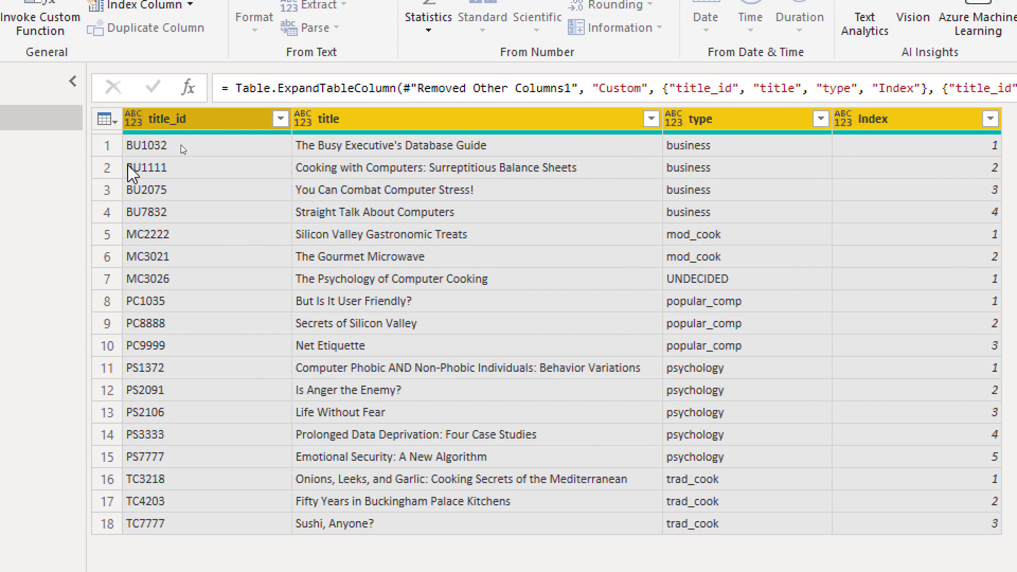
# Confirm the expansion into 18 titles with title_id, title, type and per-type Index columns.
pyautogui.click(197, 119)
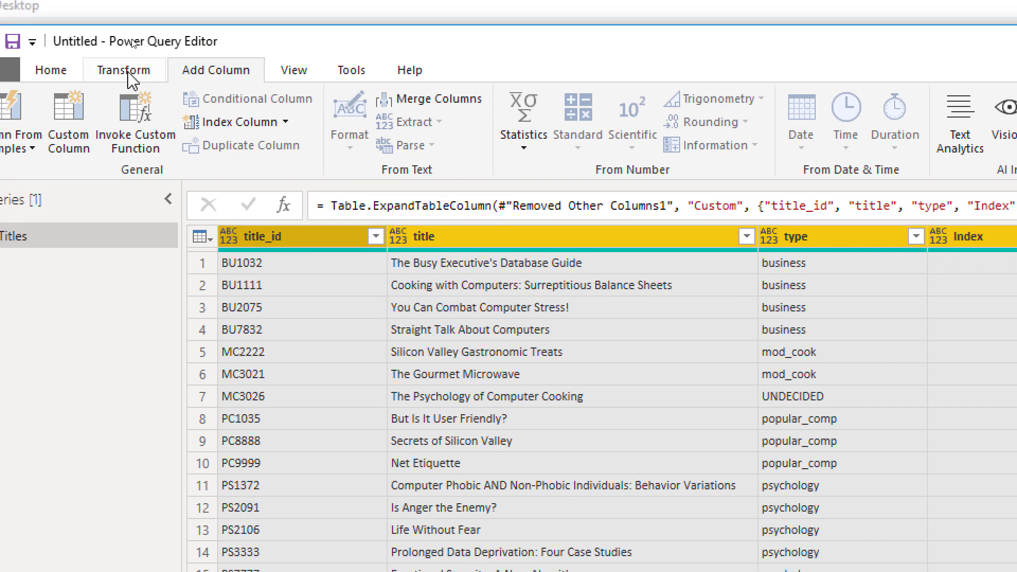
# Detect data types: title_id, title and type as text, Index as whole number.
pyautogui.click(124, 70)
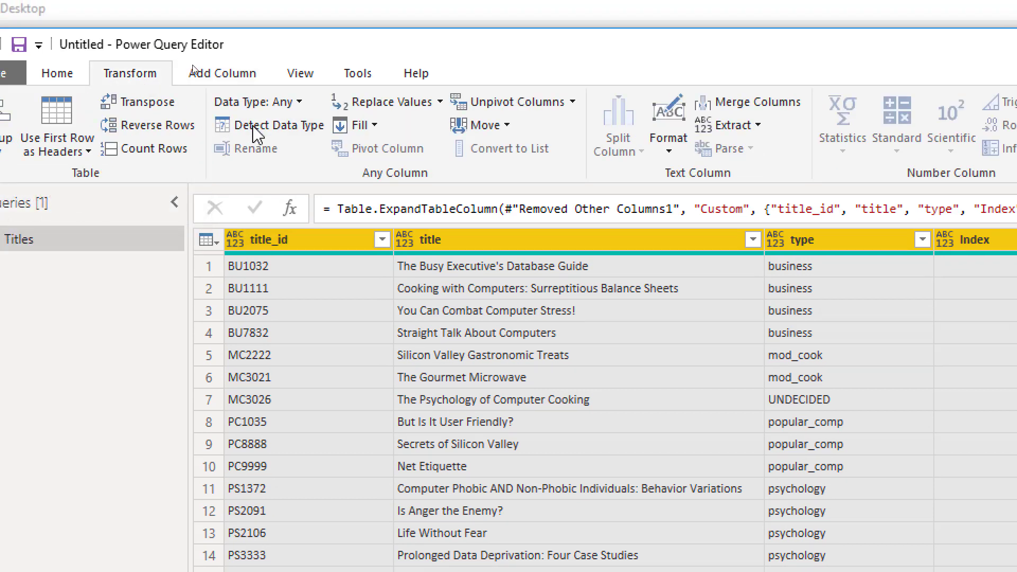
pyautogui.click(277, 125)
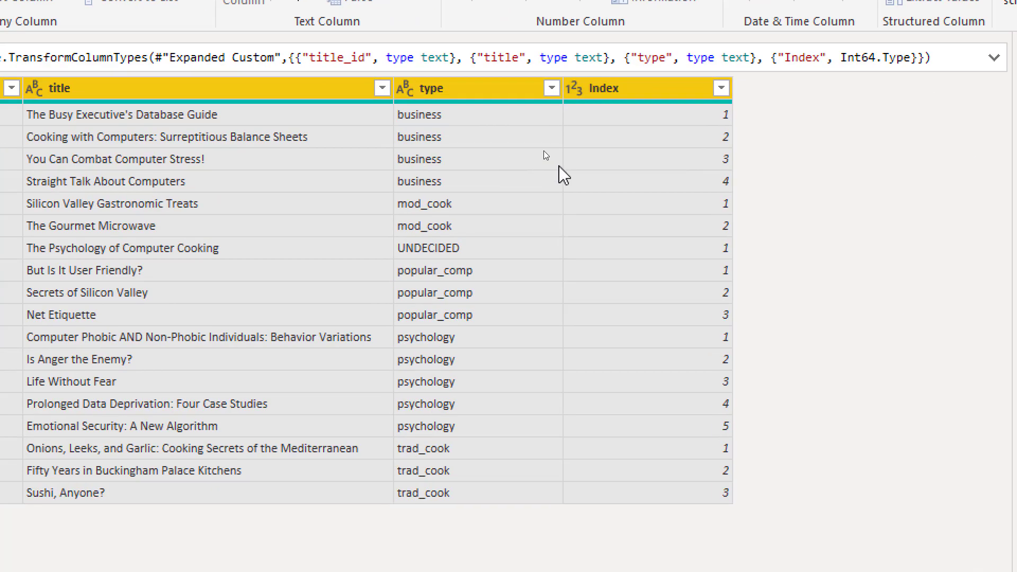
pyautogui.moveTo(668, 146)
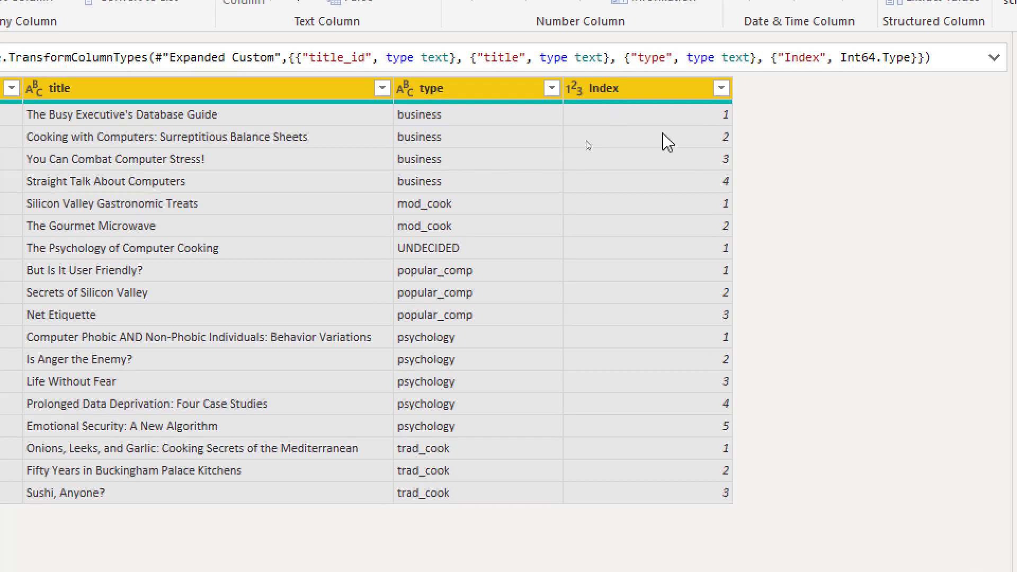
pyautogui.moveTo(643, 447)
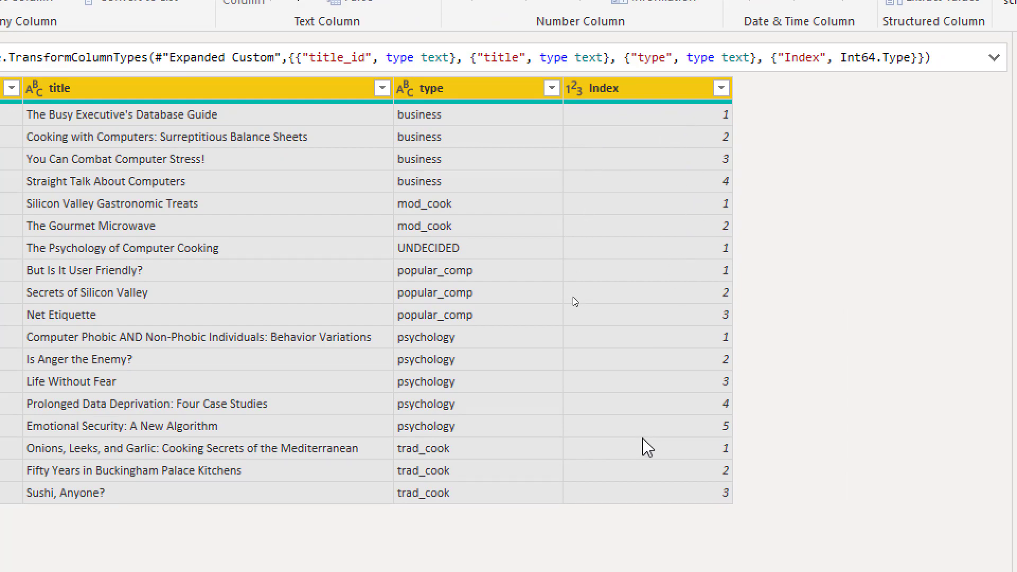